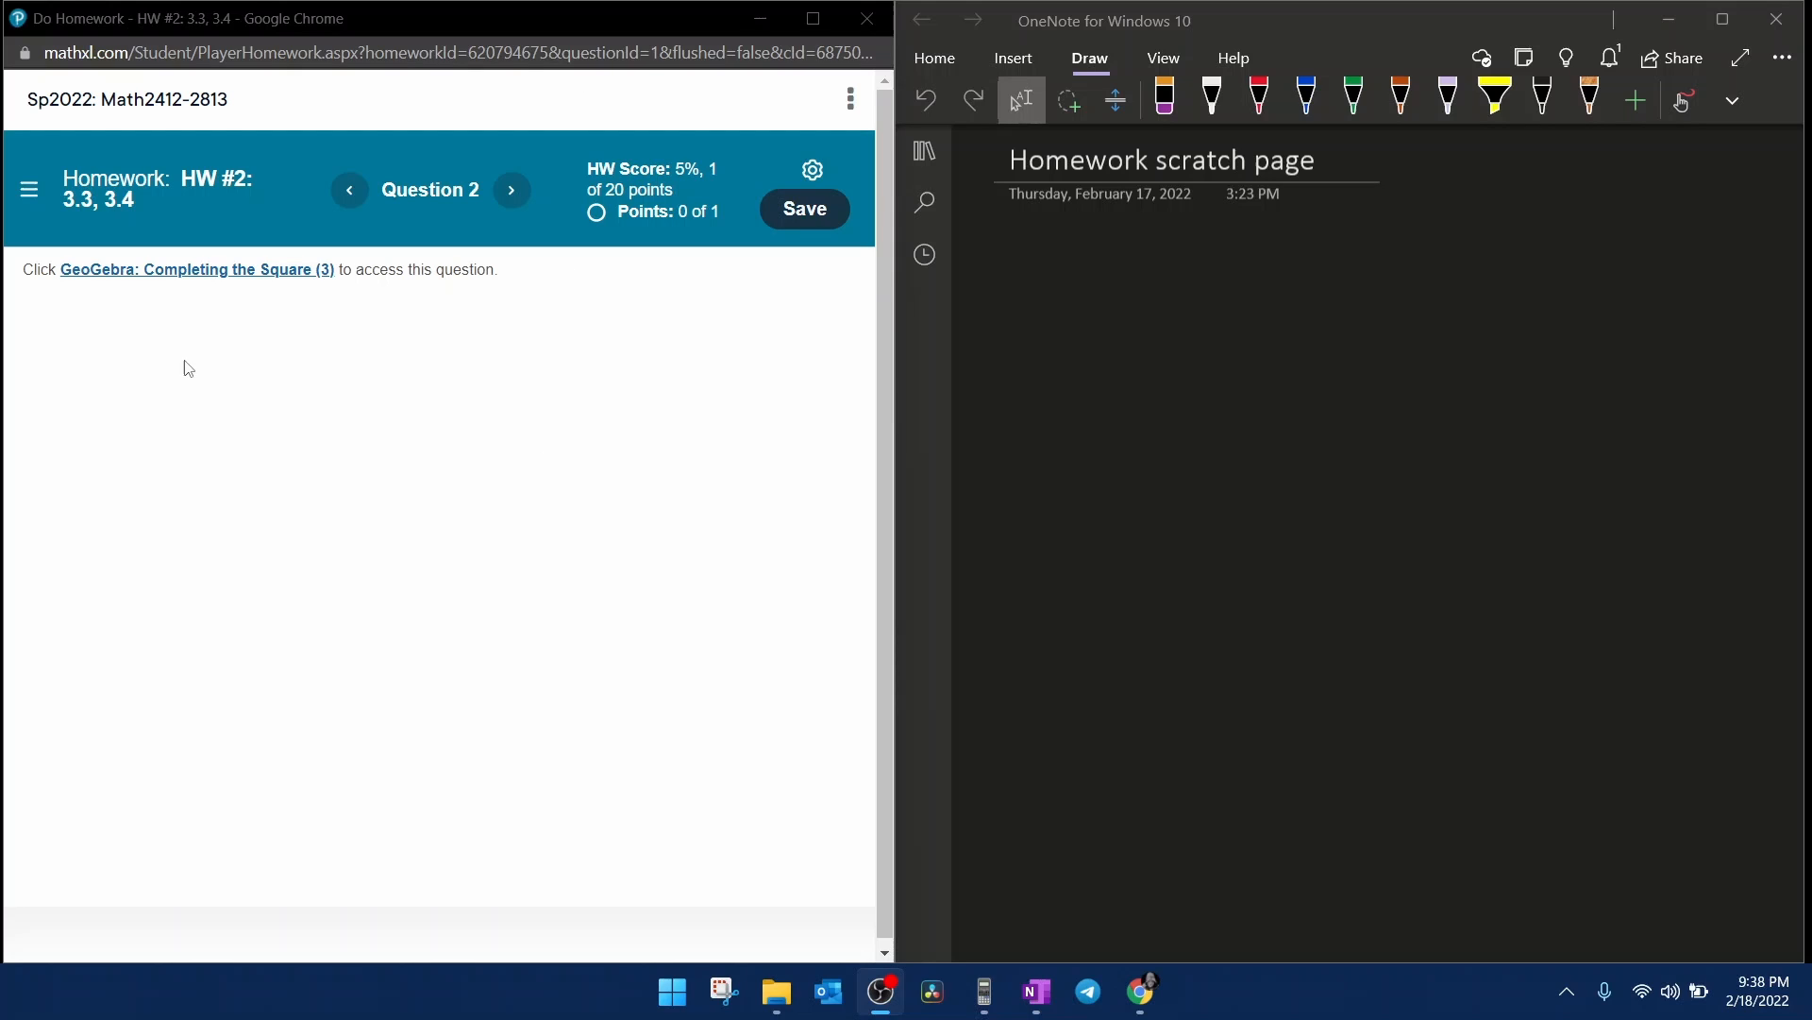
{"action": "mouse_move", "coordinate": [133, 301]}
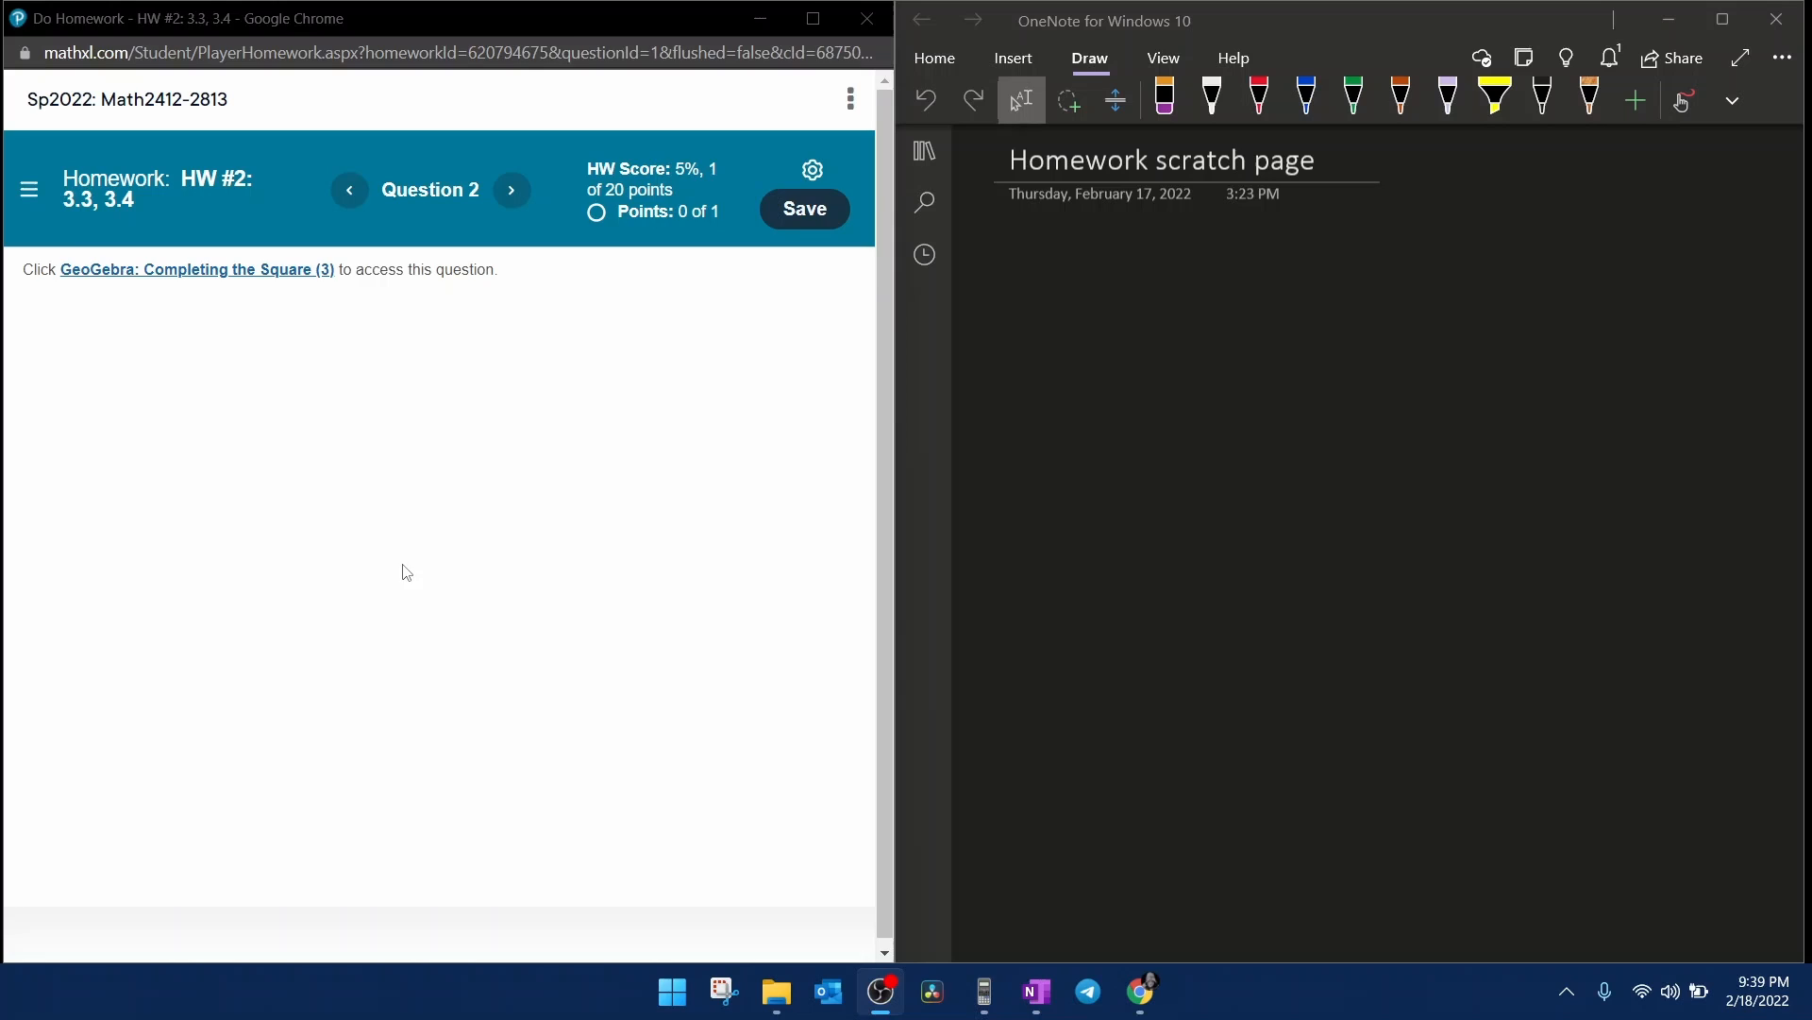
Launch the Completing the Square (3) activity asking for f(x) = -3x² - 46x + 22 in vertex form.
{"action": "left_click", "coordinate": [196, 269]}
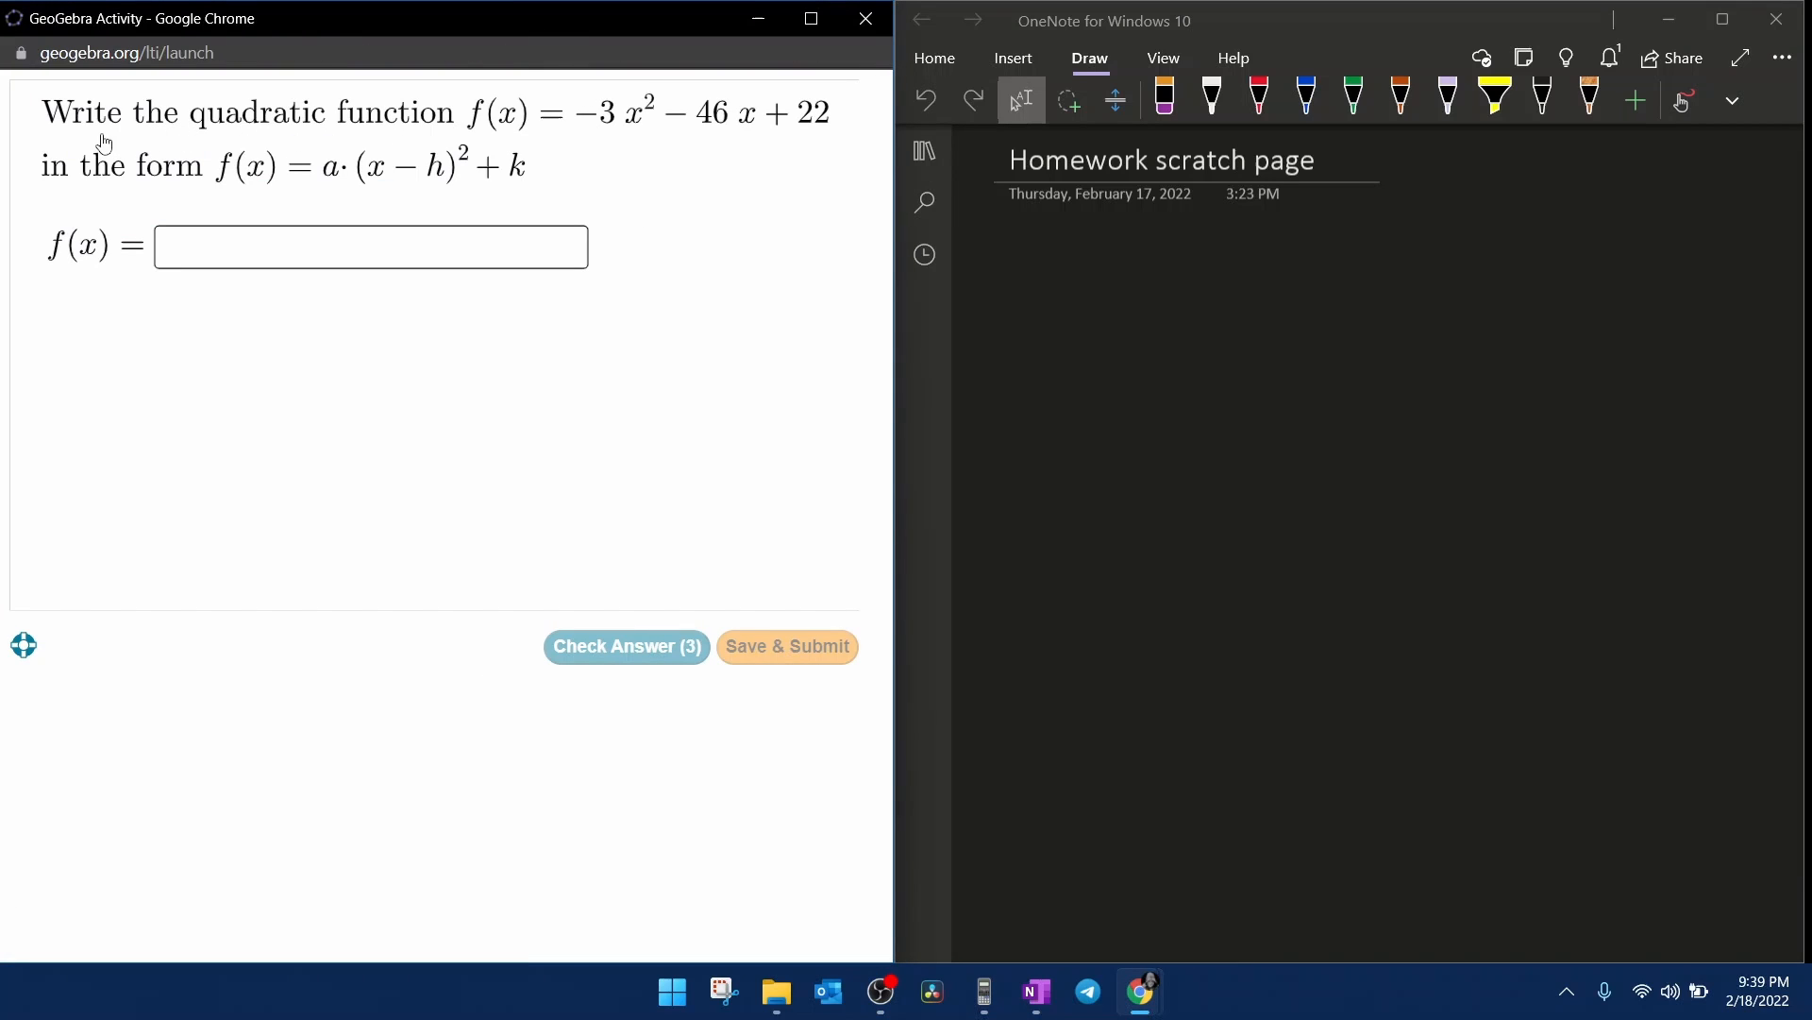
{"action": "mouse_move", "coordinate": [498, 132]}
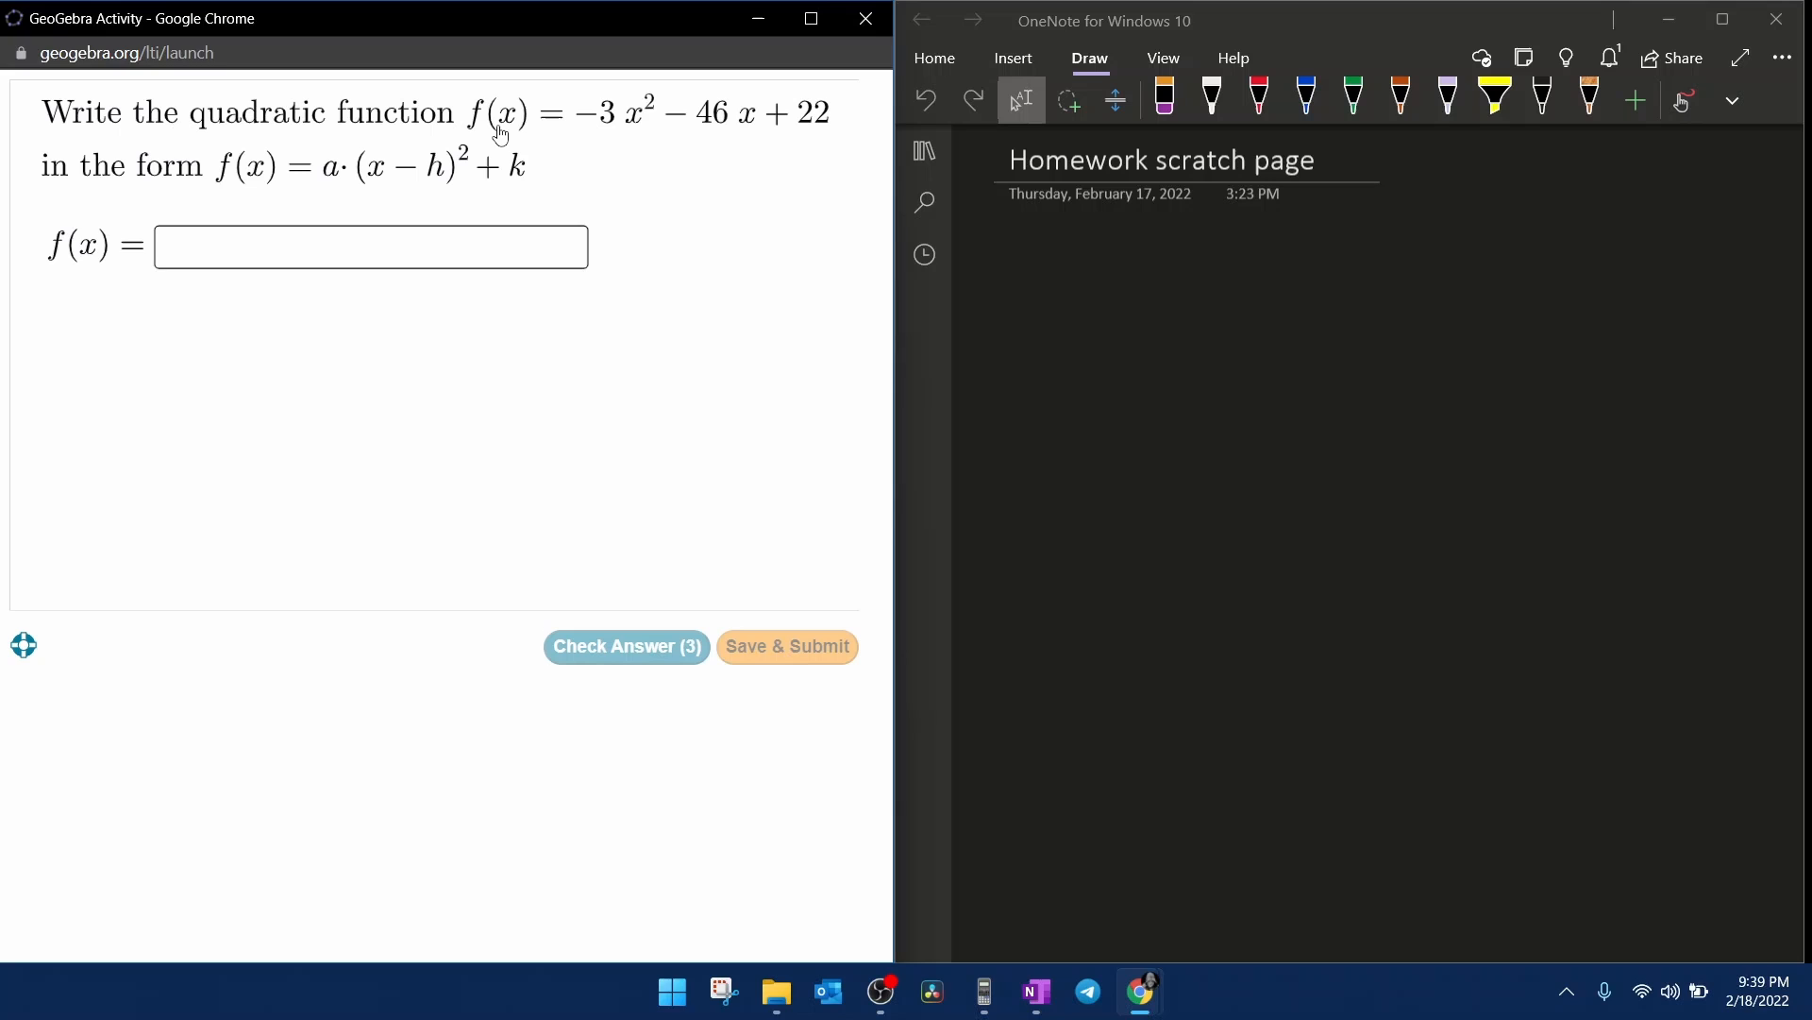
{"action": "mouse_move", "coordinate": [550, 135]}
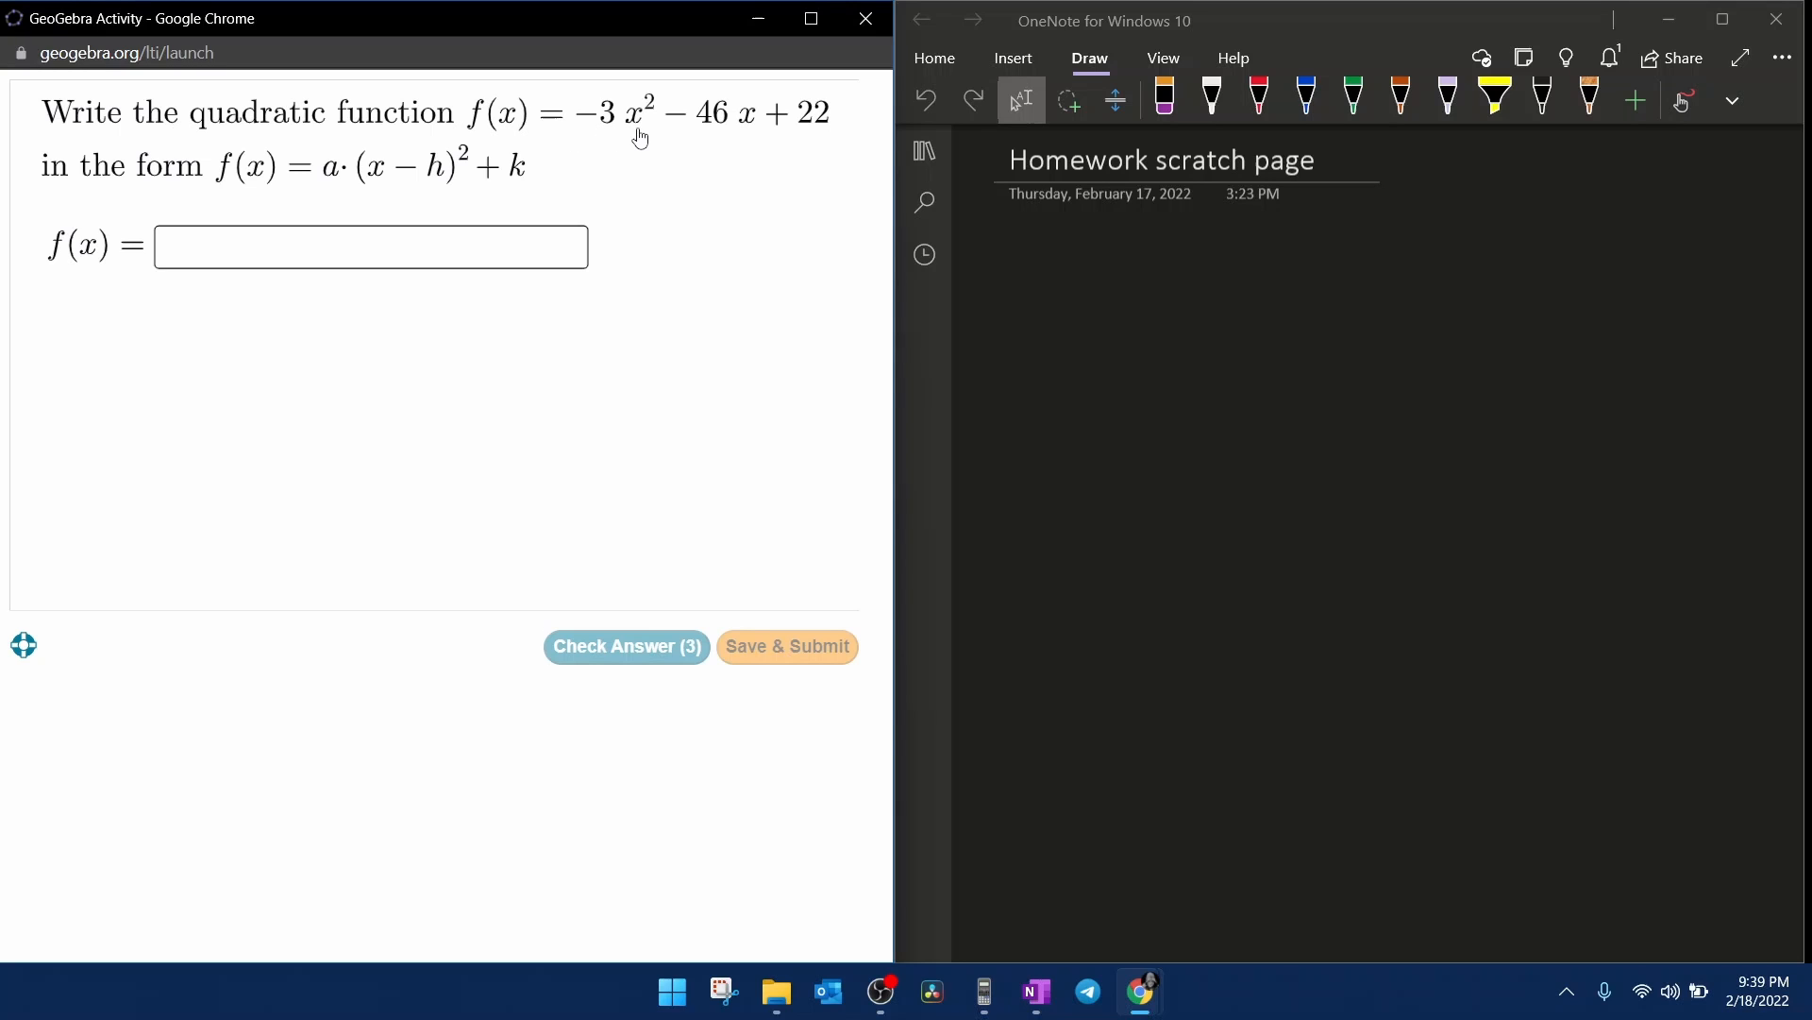
{"action": "mouse_move", "coordinate": [752, 139]}
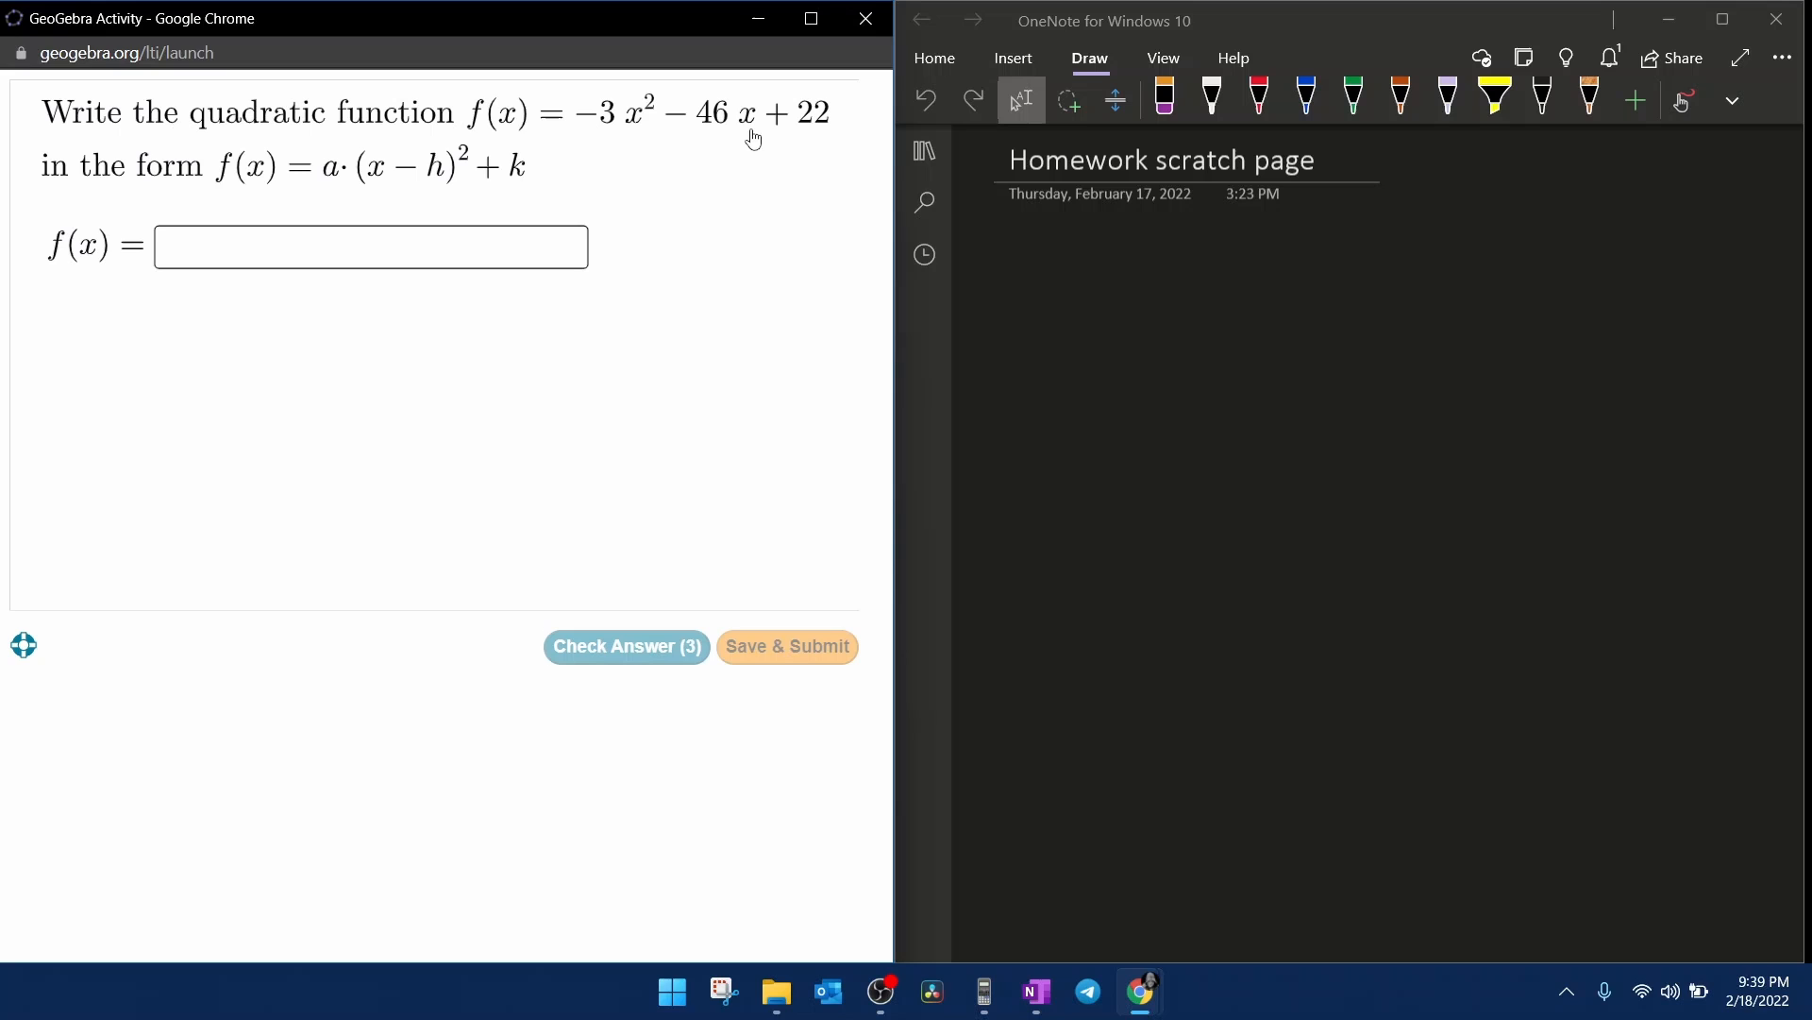
{"action": "mouse_move", "coordinate": [341, 195]}
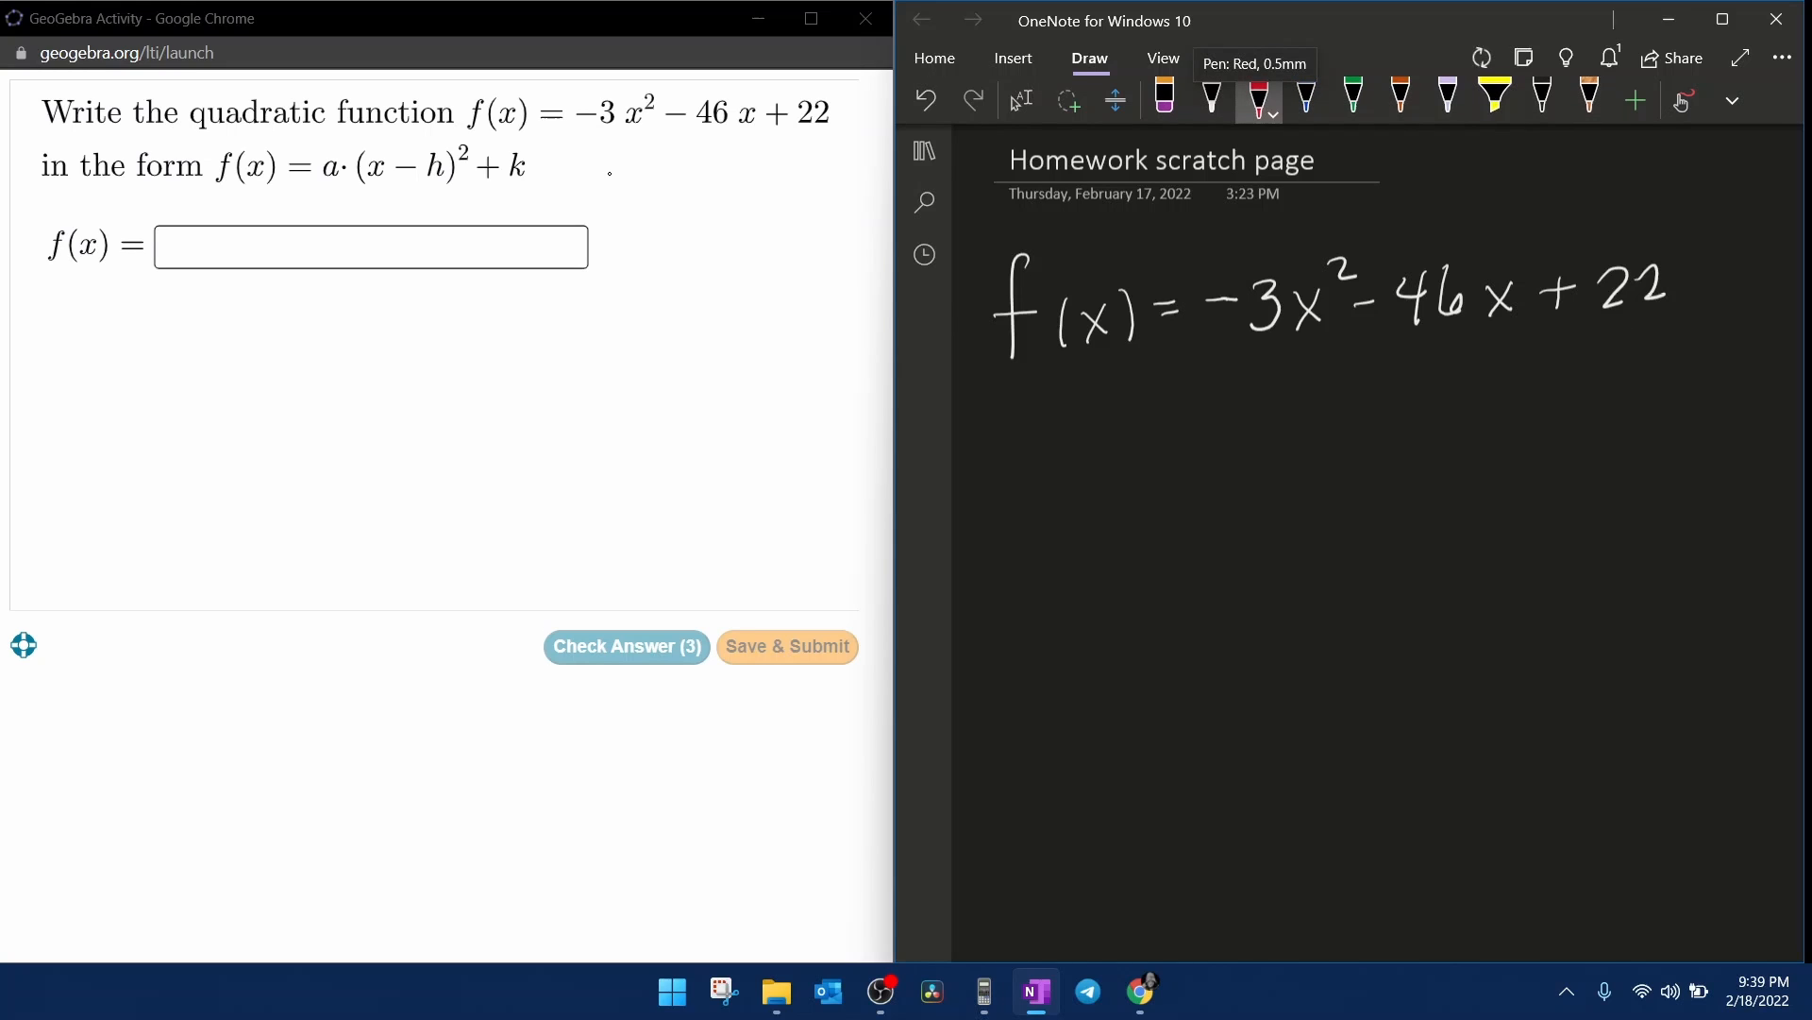
Circle -3, -46 and 22 with the red pen, label them a, b, c, then pick the tan pen.
{"action": "left_click_drag", "start_coordinate": [1196, 277], "coordinate": [1242, 382]}
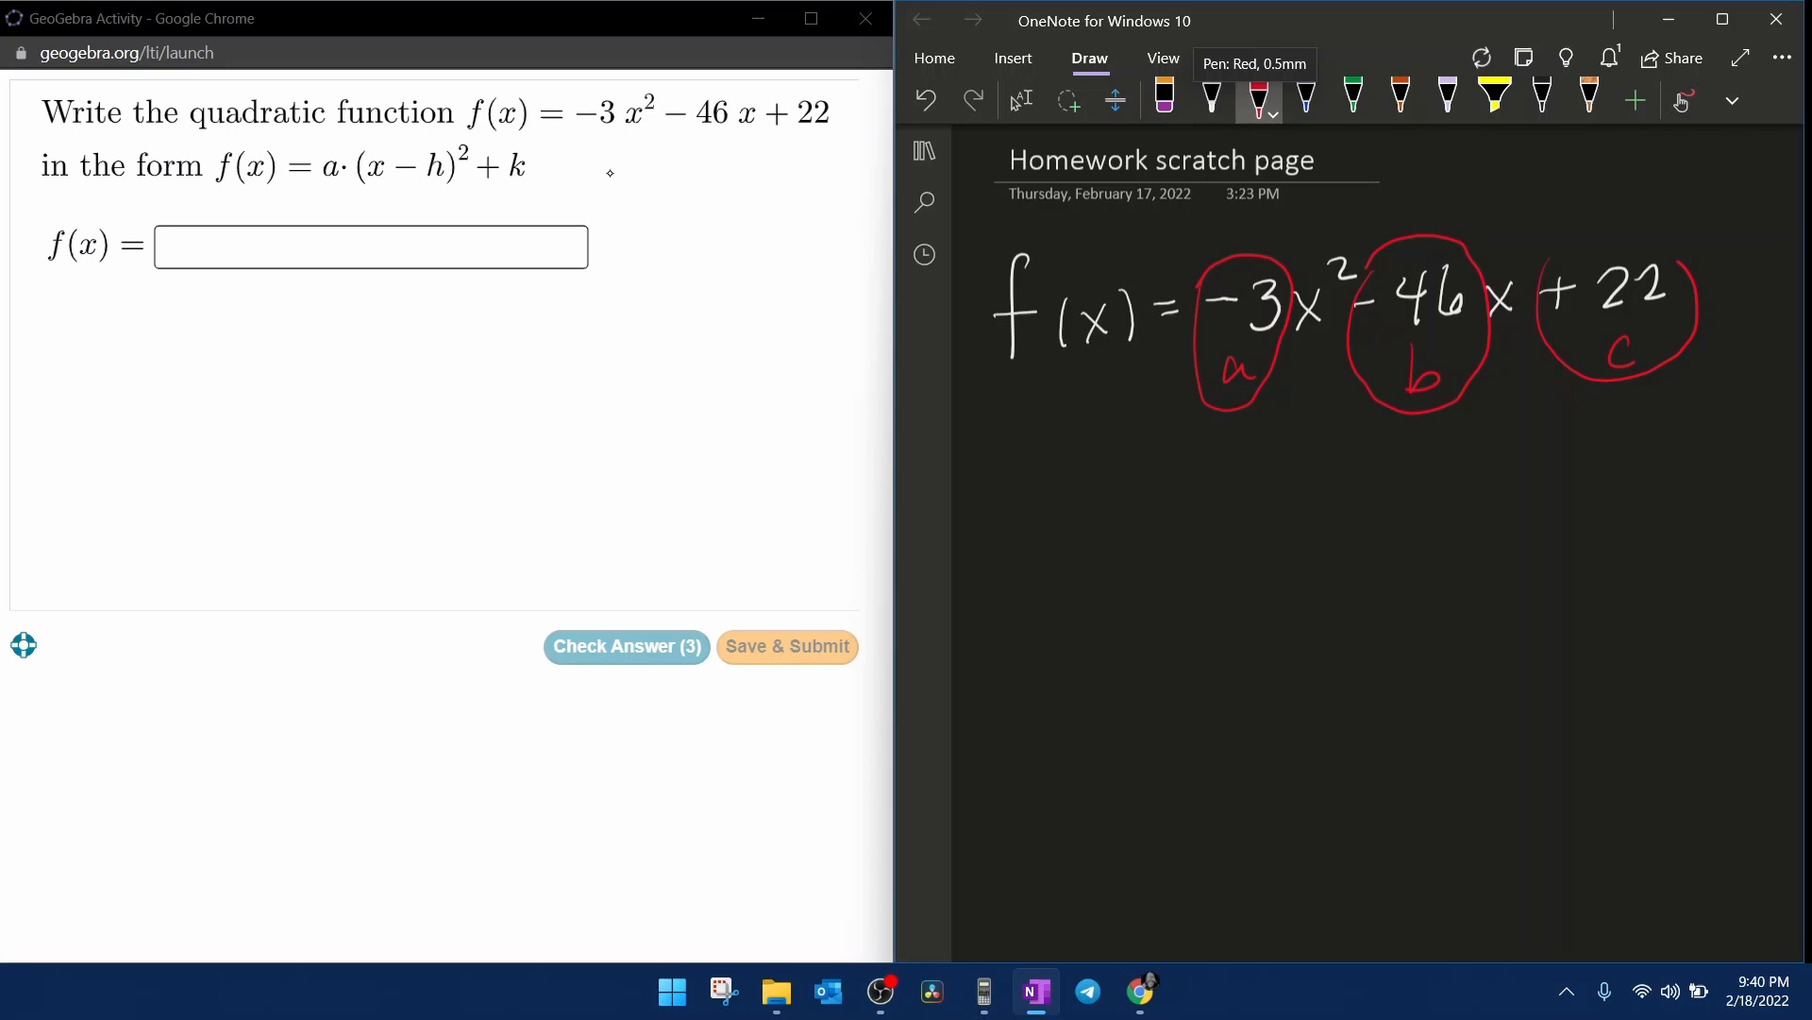
{"action": "left_click", "coordinate": [1210, 97]}
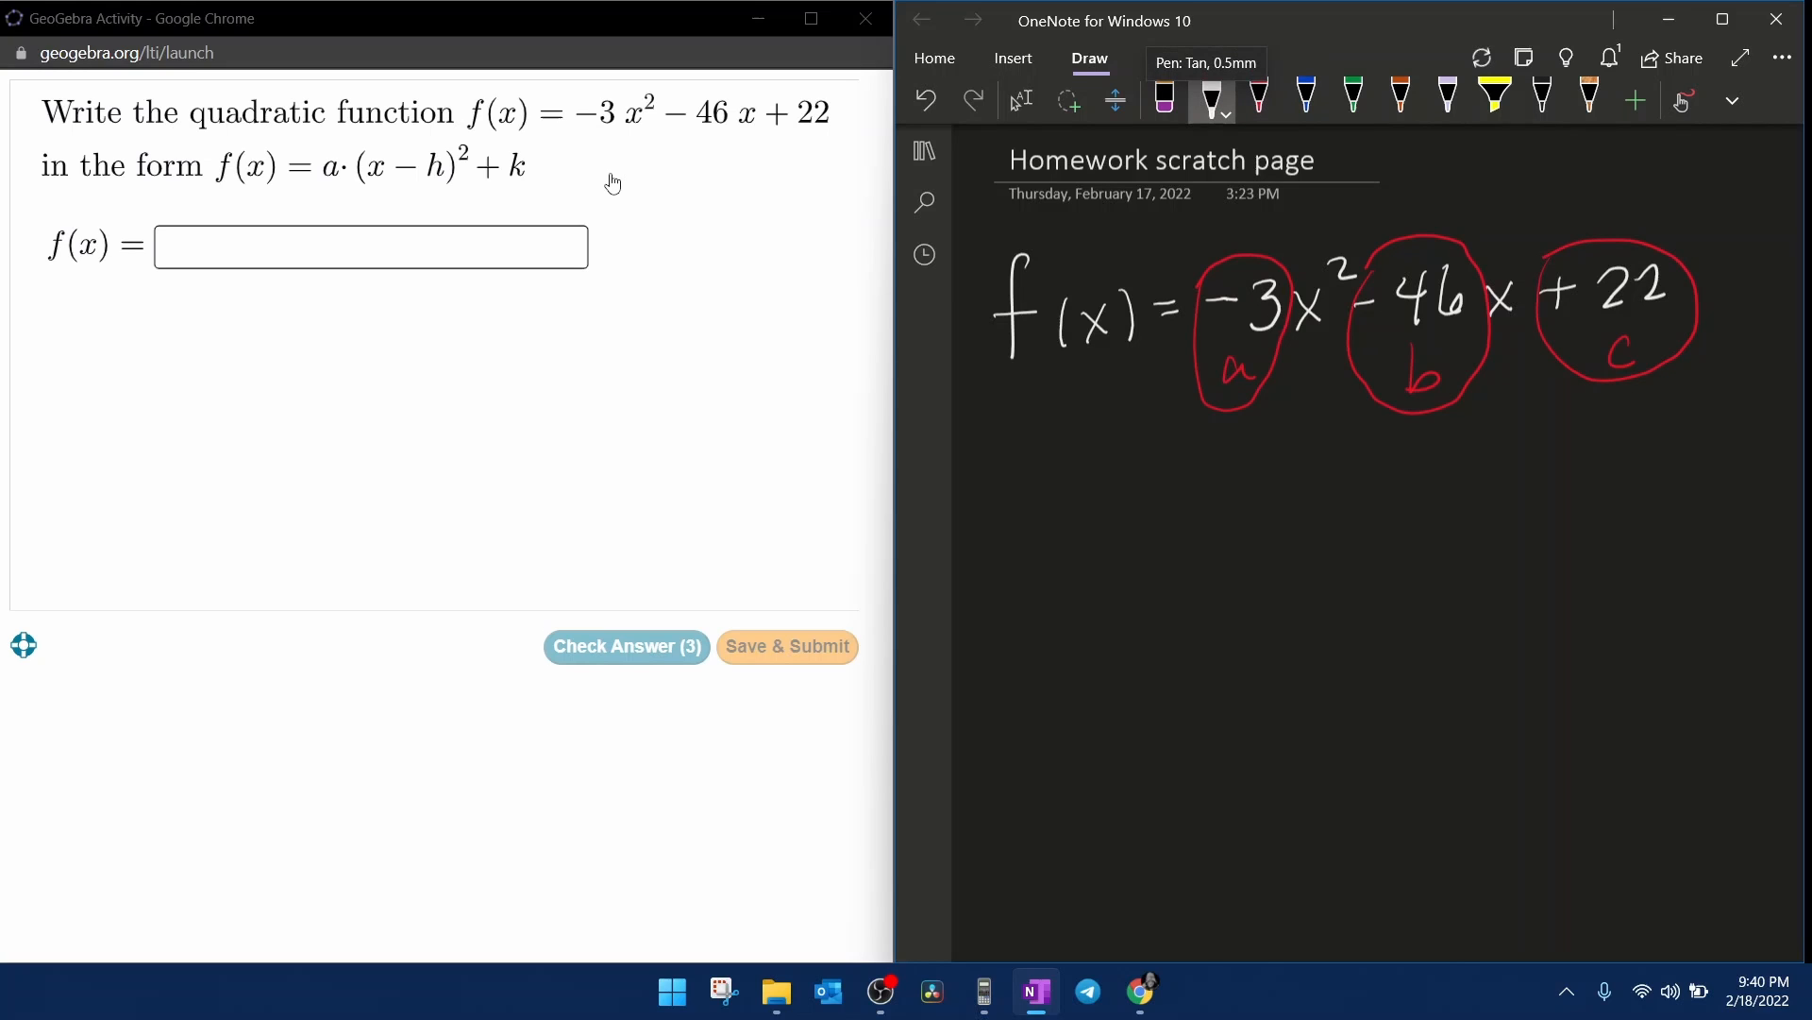
Handwrite h = -b/2a = -(-46)/2(-3) = -46/6 = -23/3 with the tan pen.
{"action": "left_click_drag", "start_coordinate": [1006, 520], "coordinate": [1034, 584]}
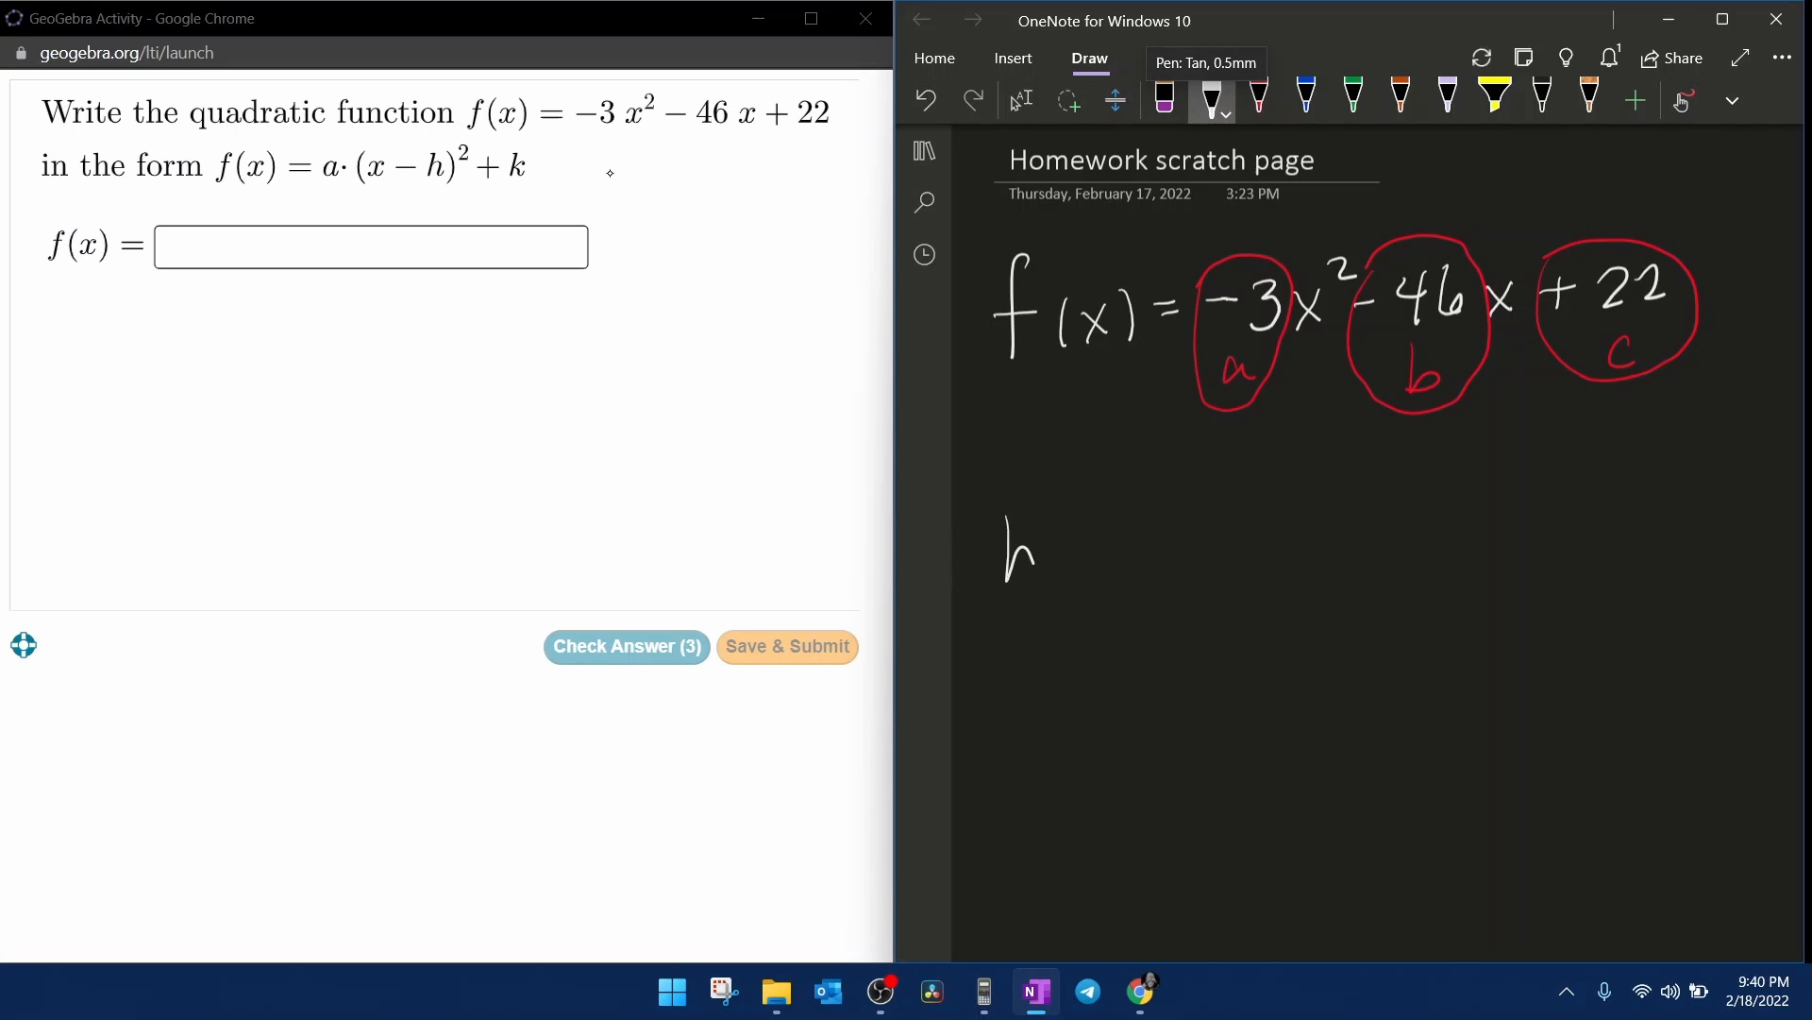
{"action": "left_click_drag", "start_coordinate": [1057, 544], "coordinate": [1087, 544]}
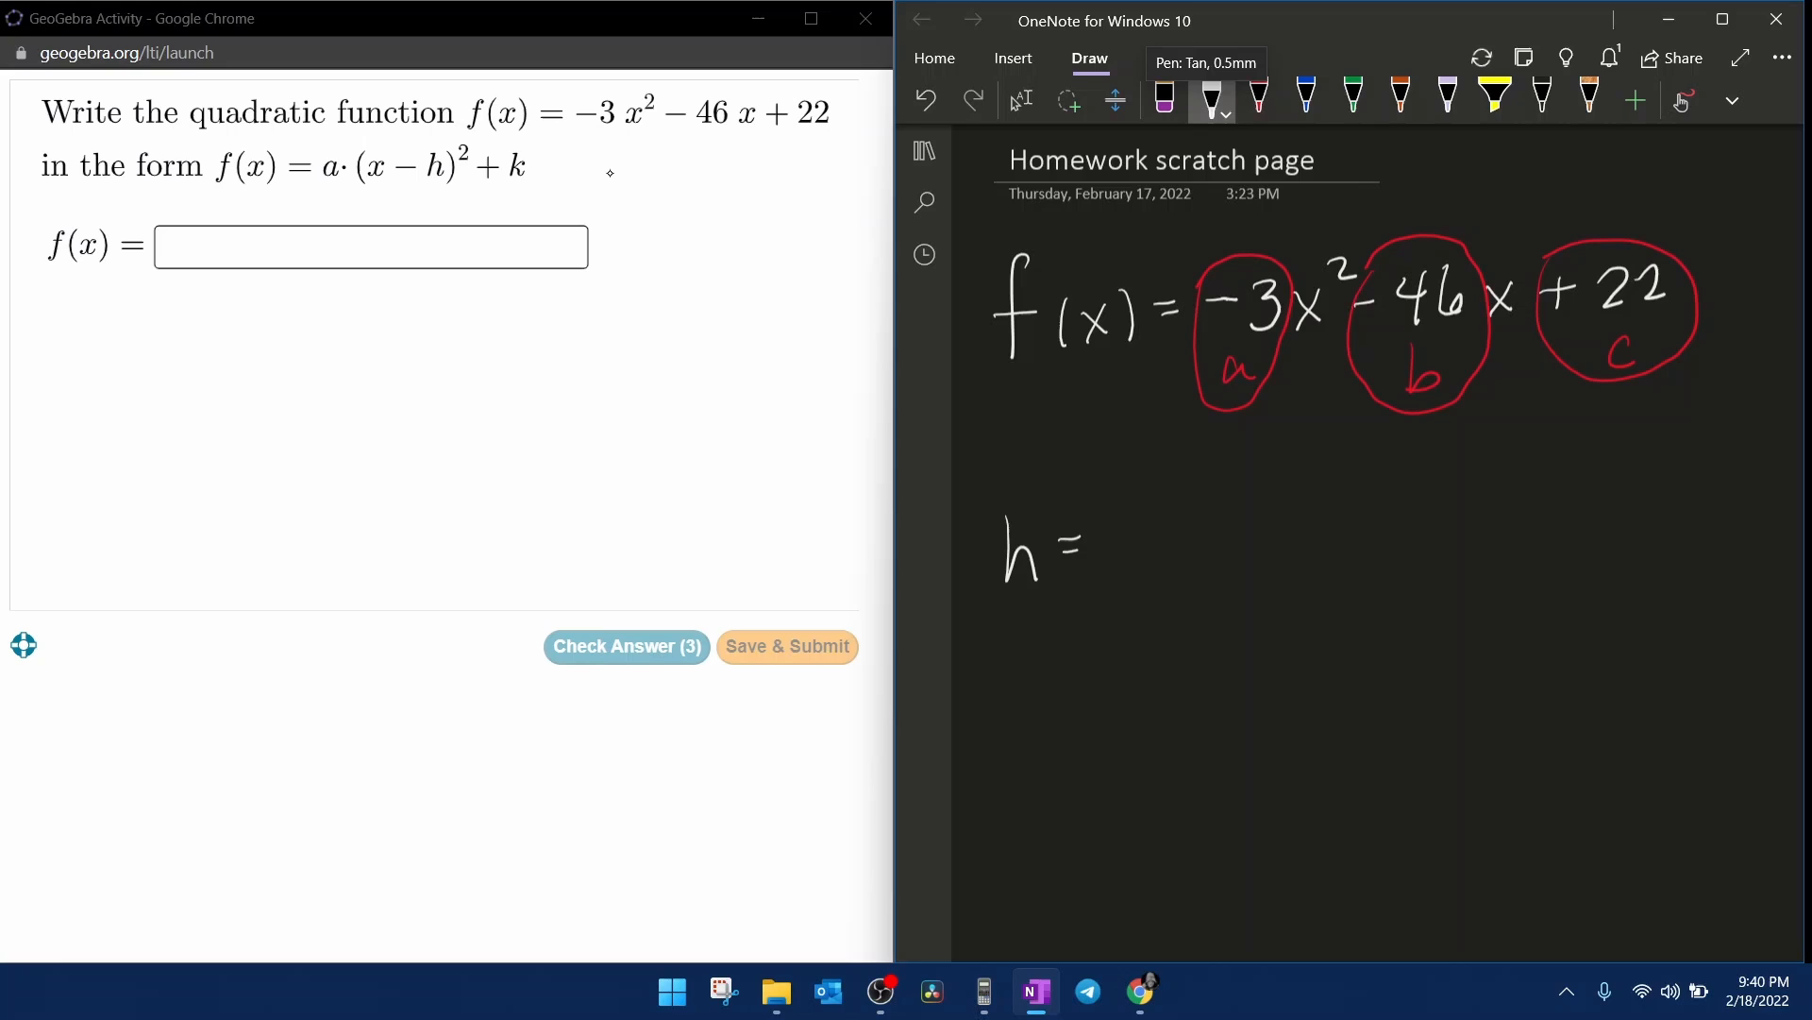
{"action": "left_click_drag", "start_coordinate": [1138, 514], "coordinate": [1209, 509]}
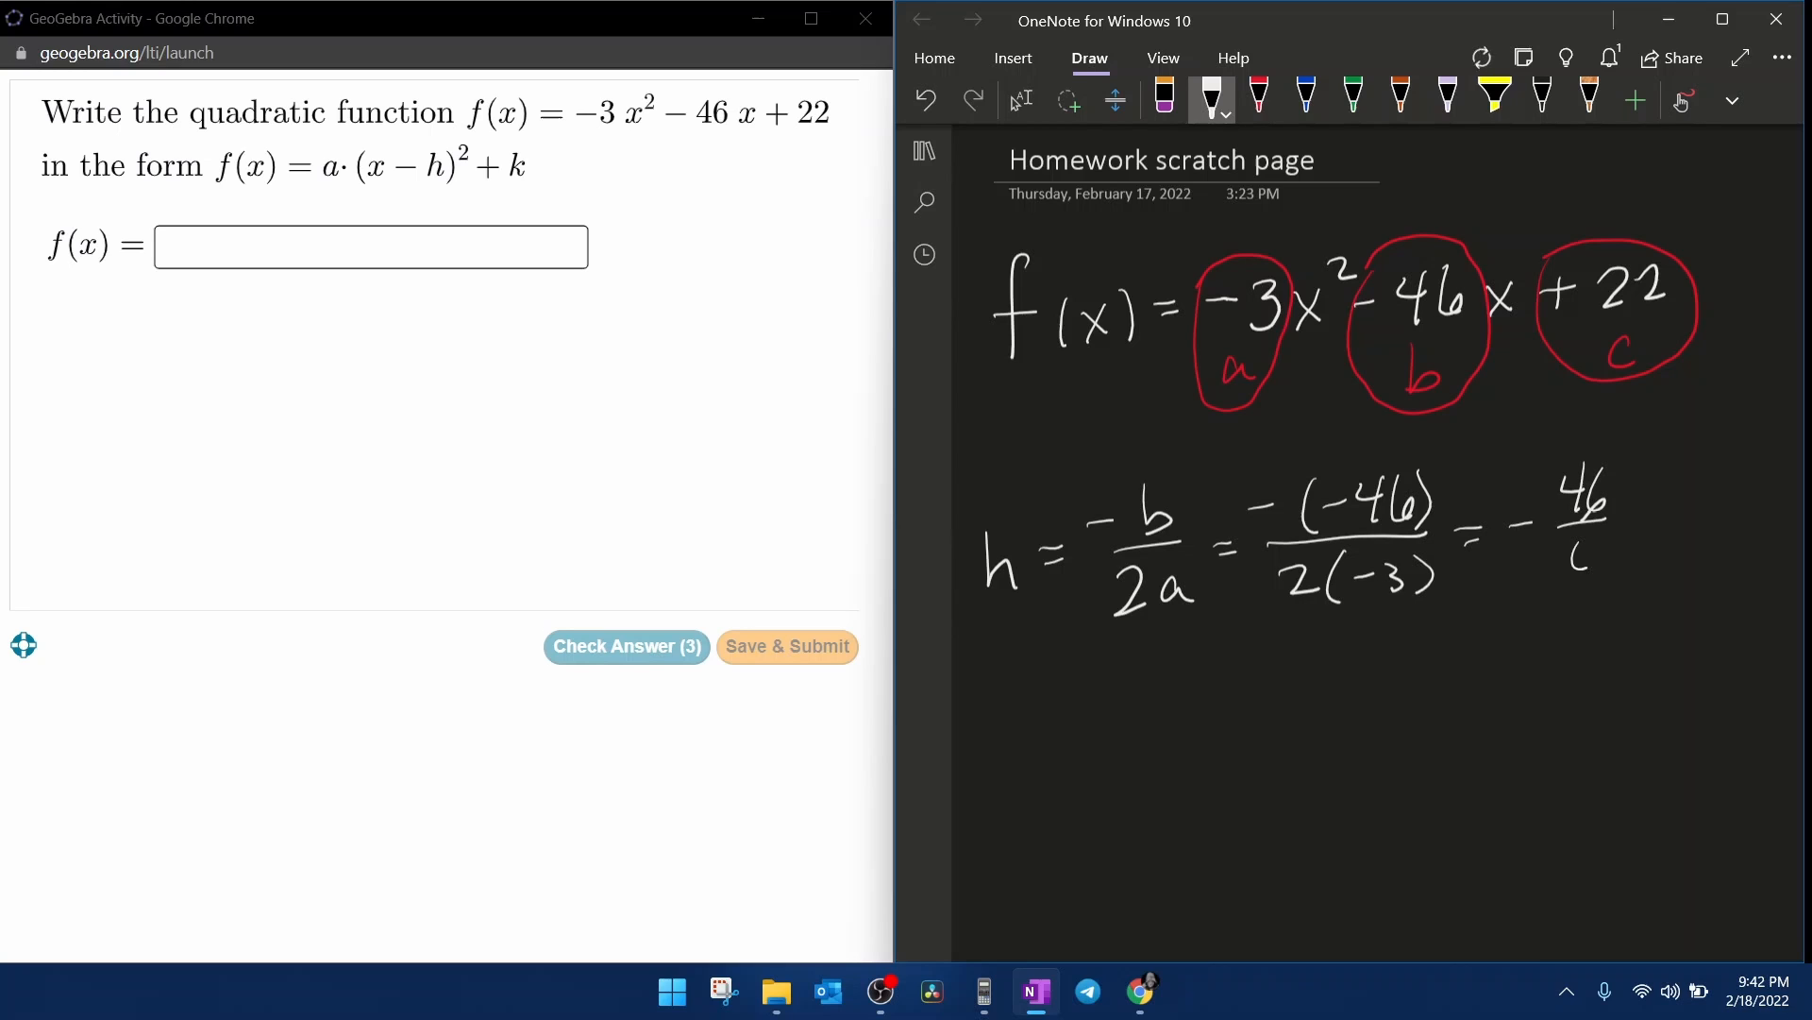
{"action": "left_click_drag", "start_coordinate": [1618, 520], "coordinate": [1658, 537]}
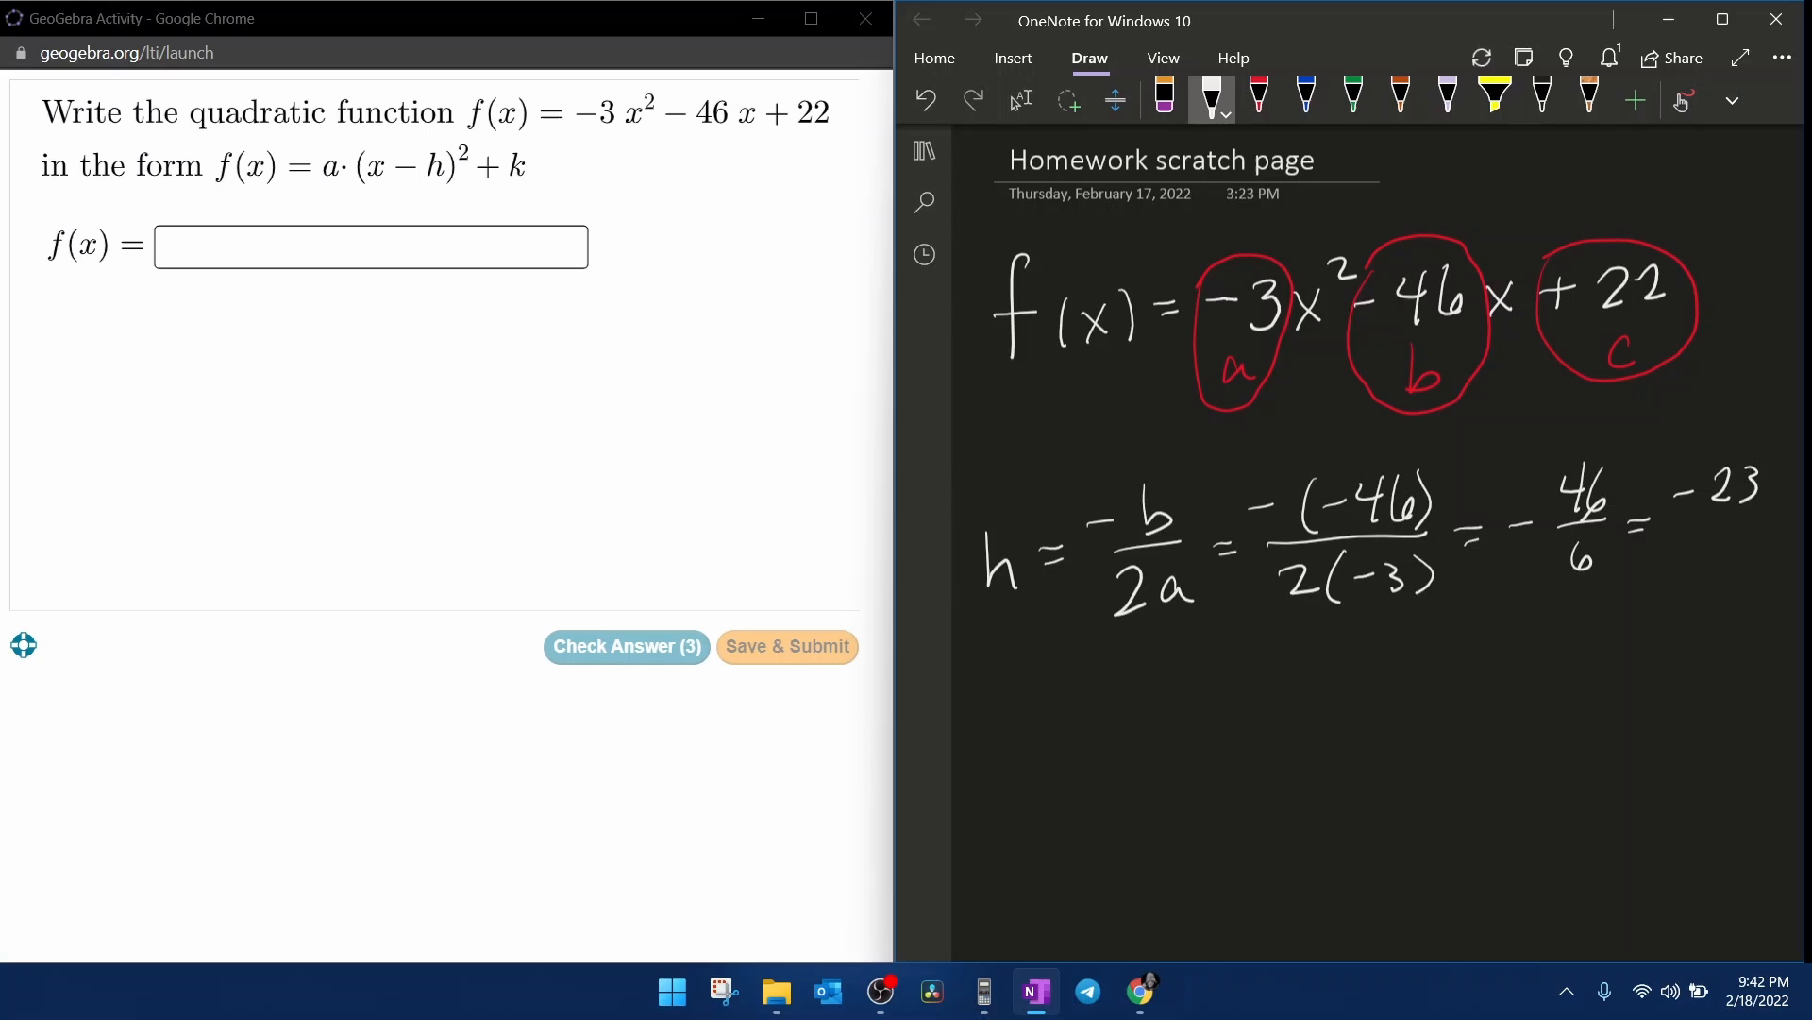
{"action": "left_click_drag", "start_coordinate": [1745, 485], "coordinate": [1722, 555]}
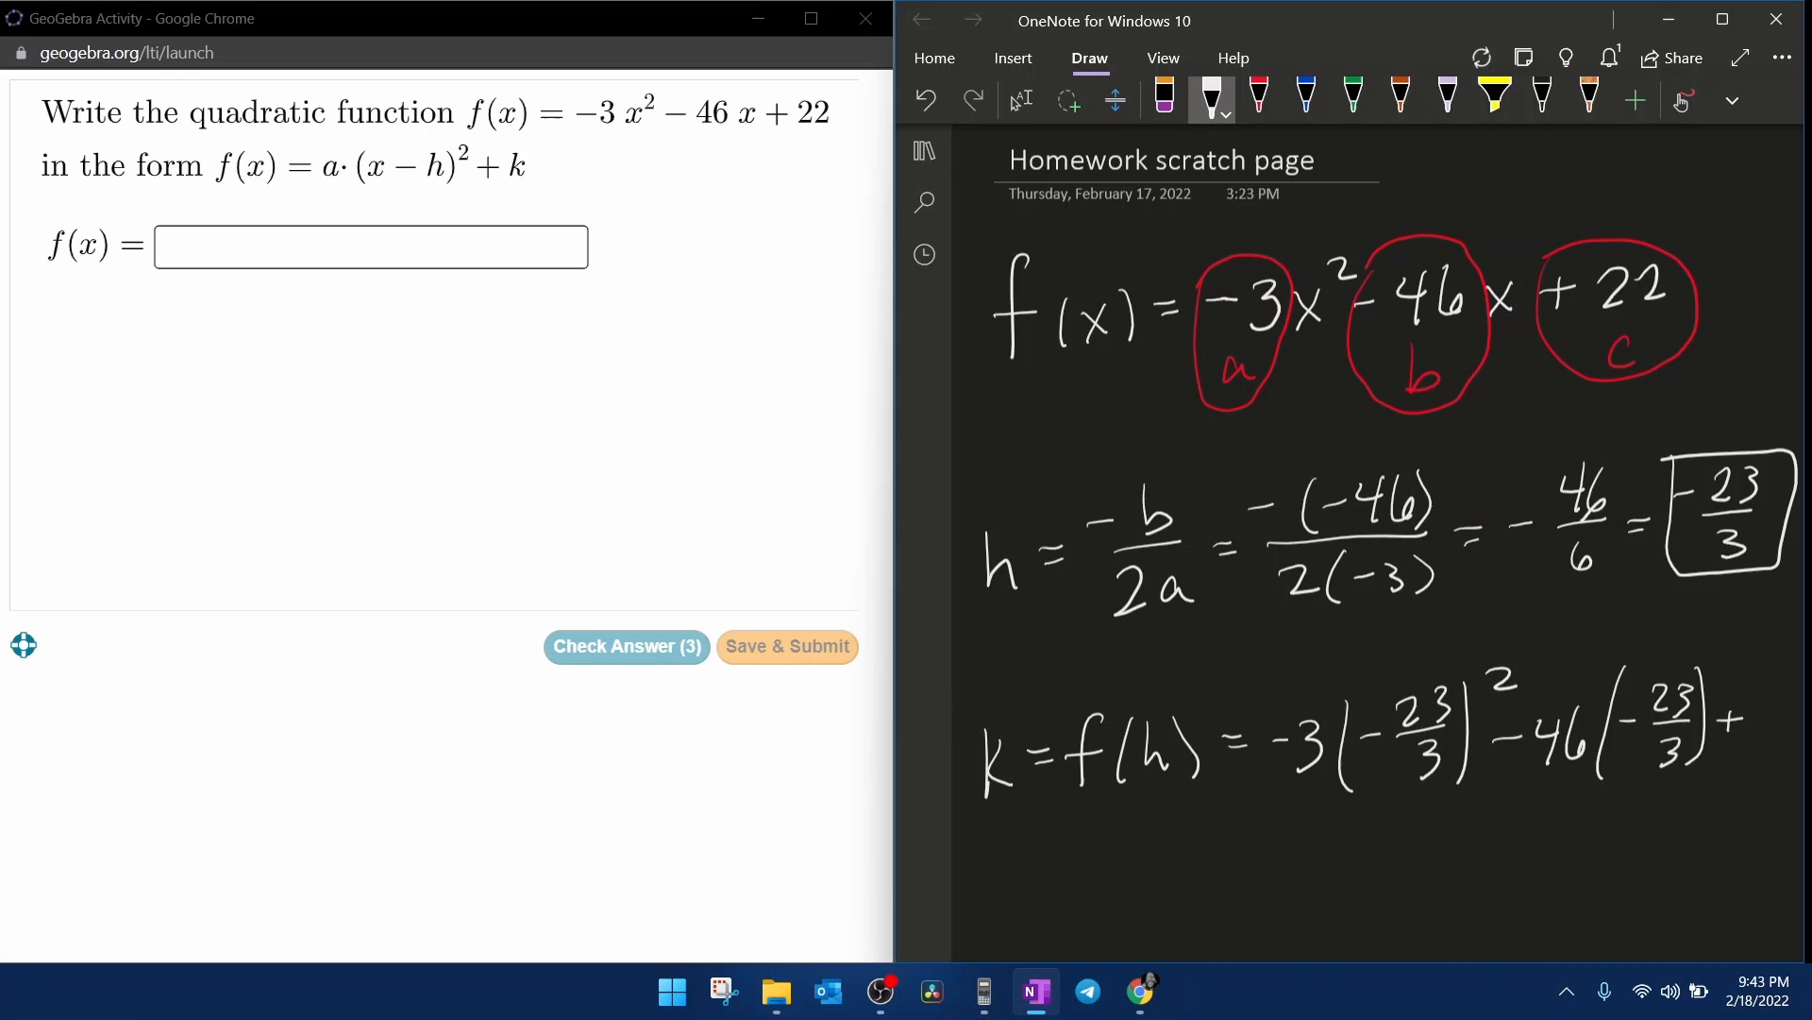
Box h = -23/3 and write k = f(h) = -3(-23/3)² - 46(-23/3) + 22.
{"action": "left_click", "coordinate": [981, 994]}
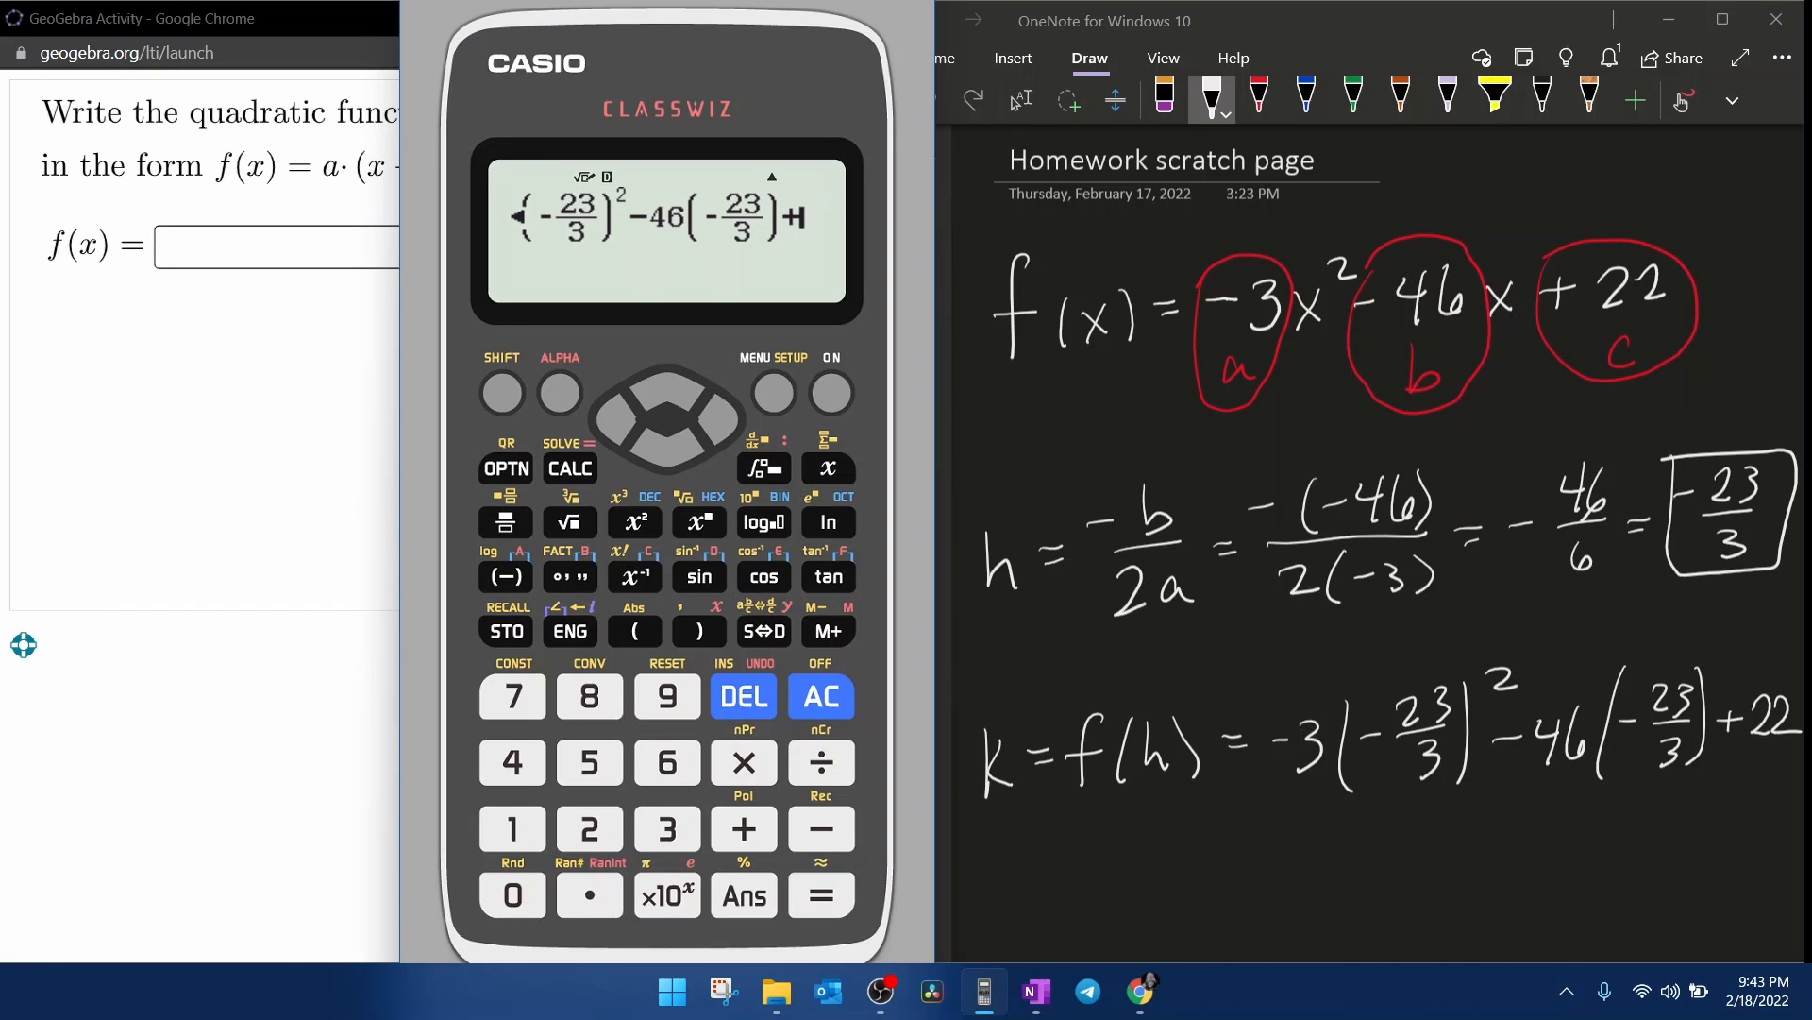
Evaluate -3(-23/3)² - 46(-23/3) + 22 on the Casio, giving k = 595/3, and box it in OneNote.
{"action": "left_click", "coordinate": [820, 895]}
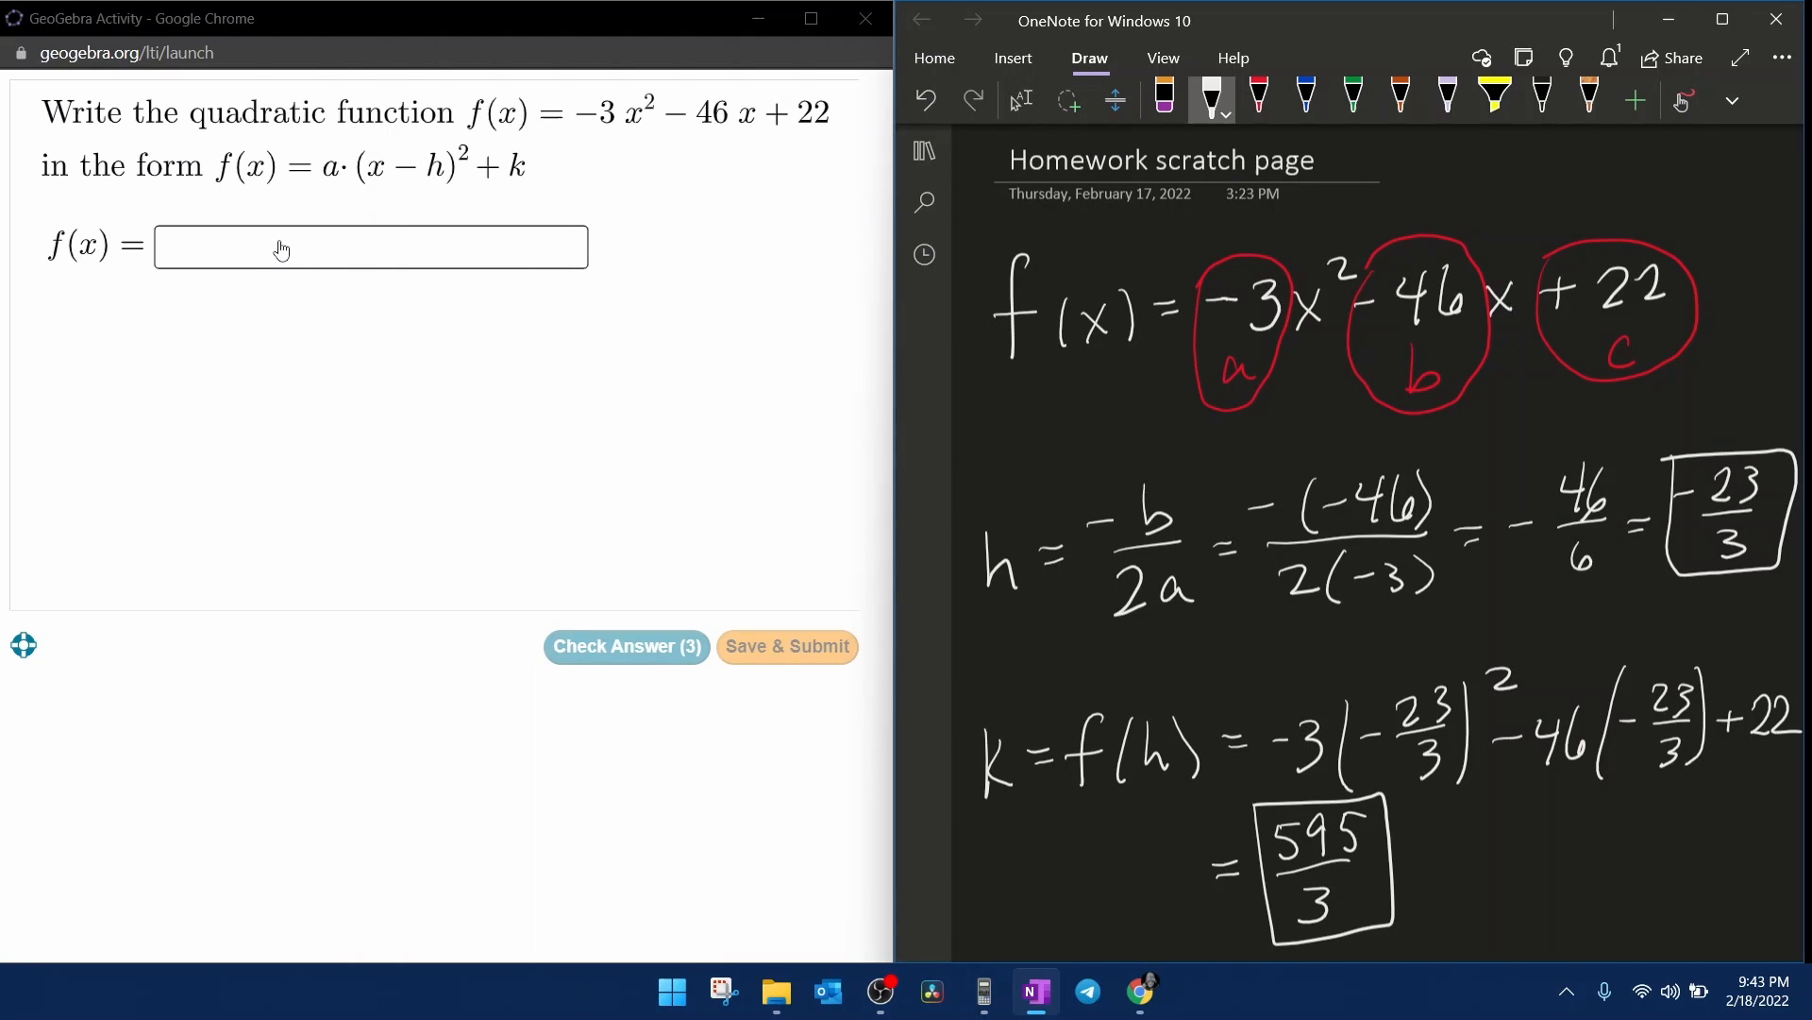
Enter -3(x+23/3)^2+595/3 in the GeoGebra f(x) answer box.
{"action": "left_click", "coordinate": [275, 248]}
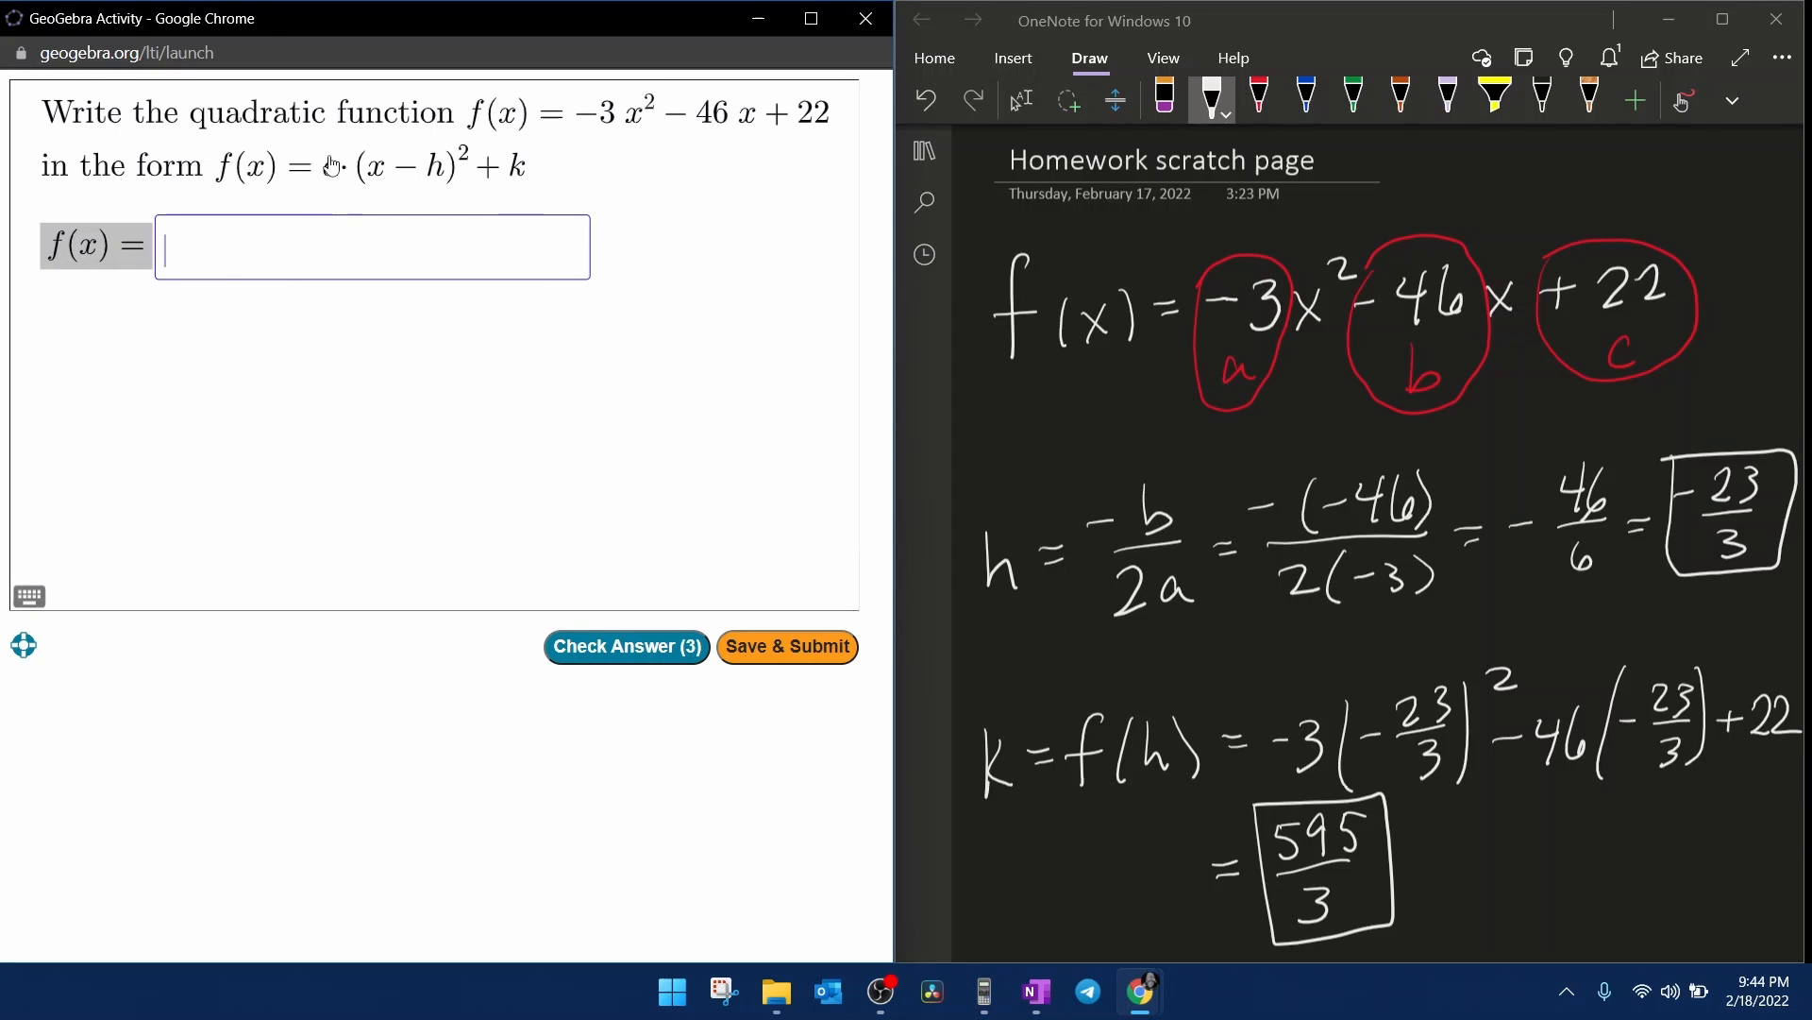
{"action": "mouse_move", "coordinate": [819, 264]}
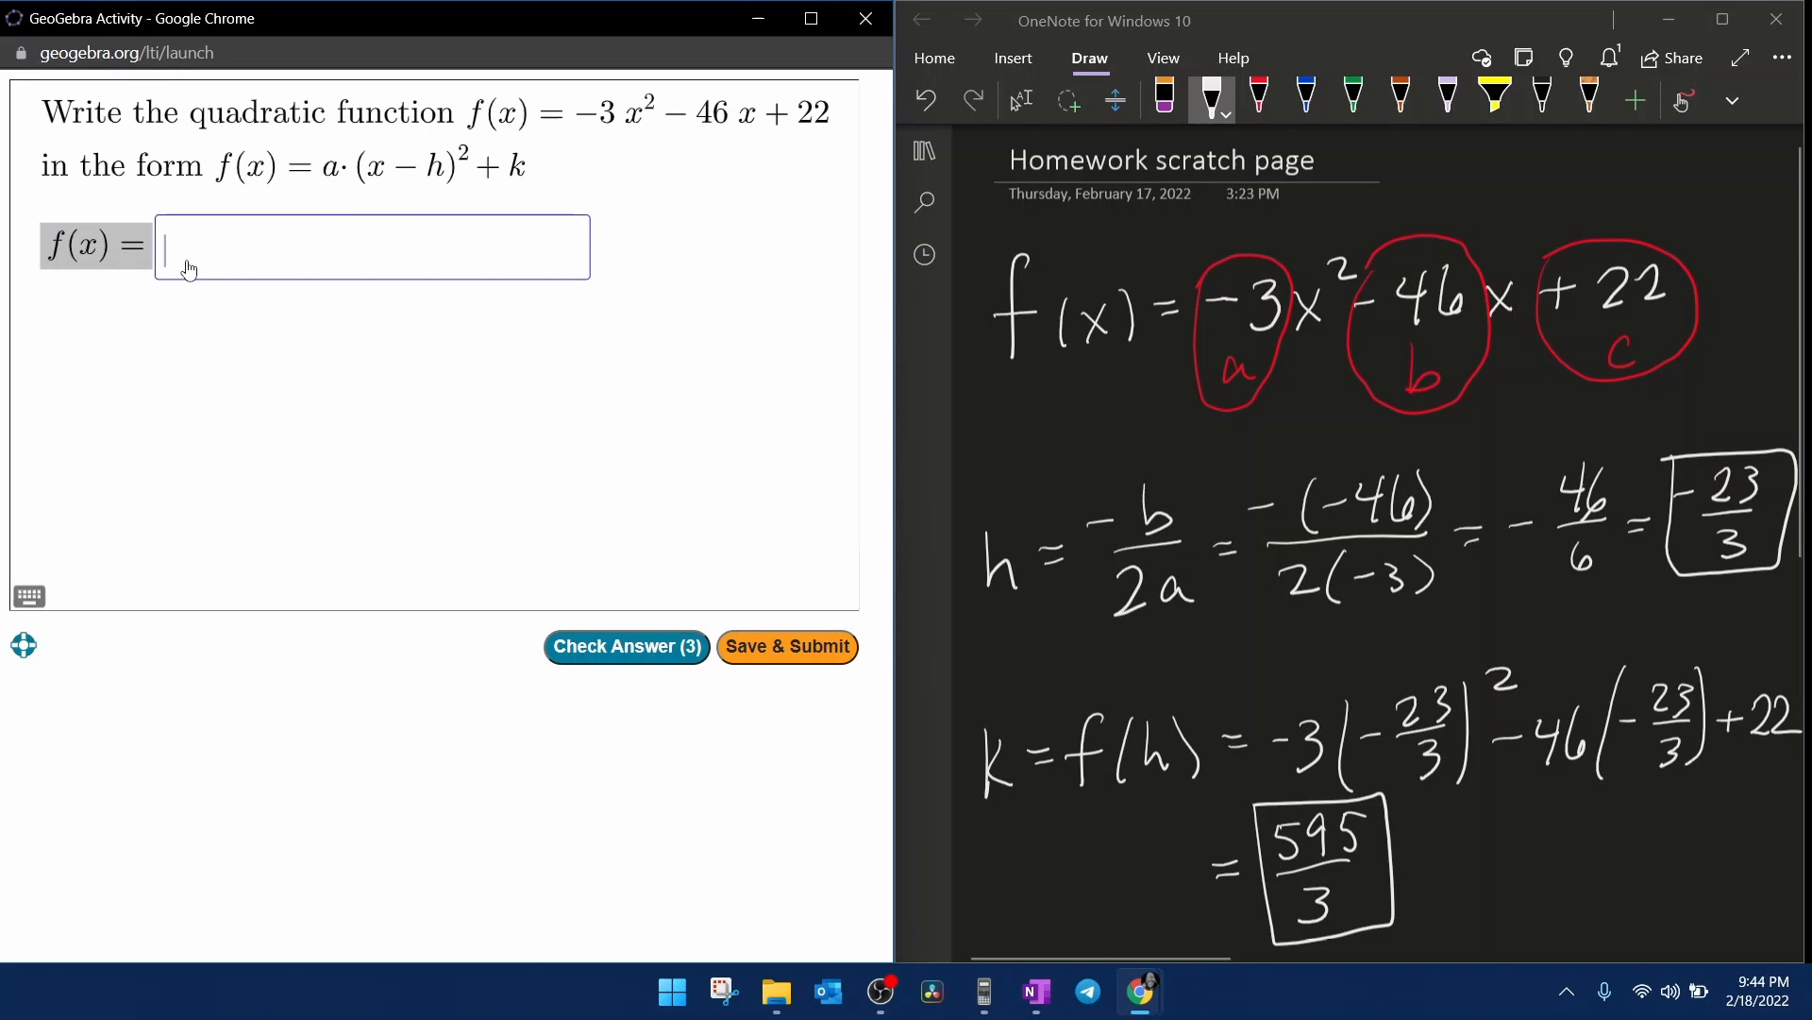
{"action": "type", "text": "-3"}
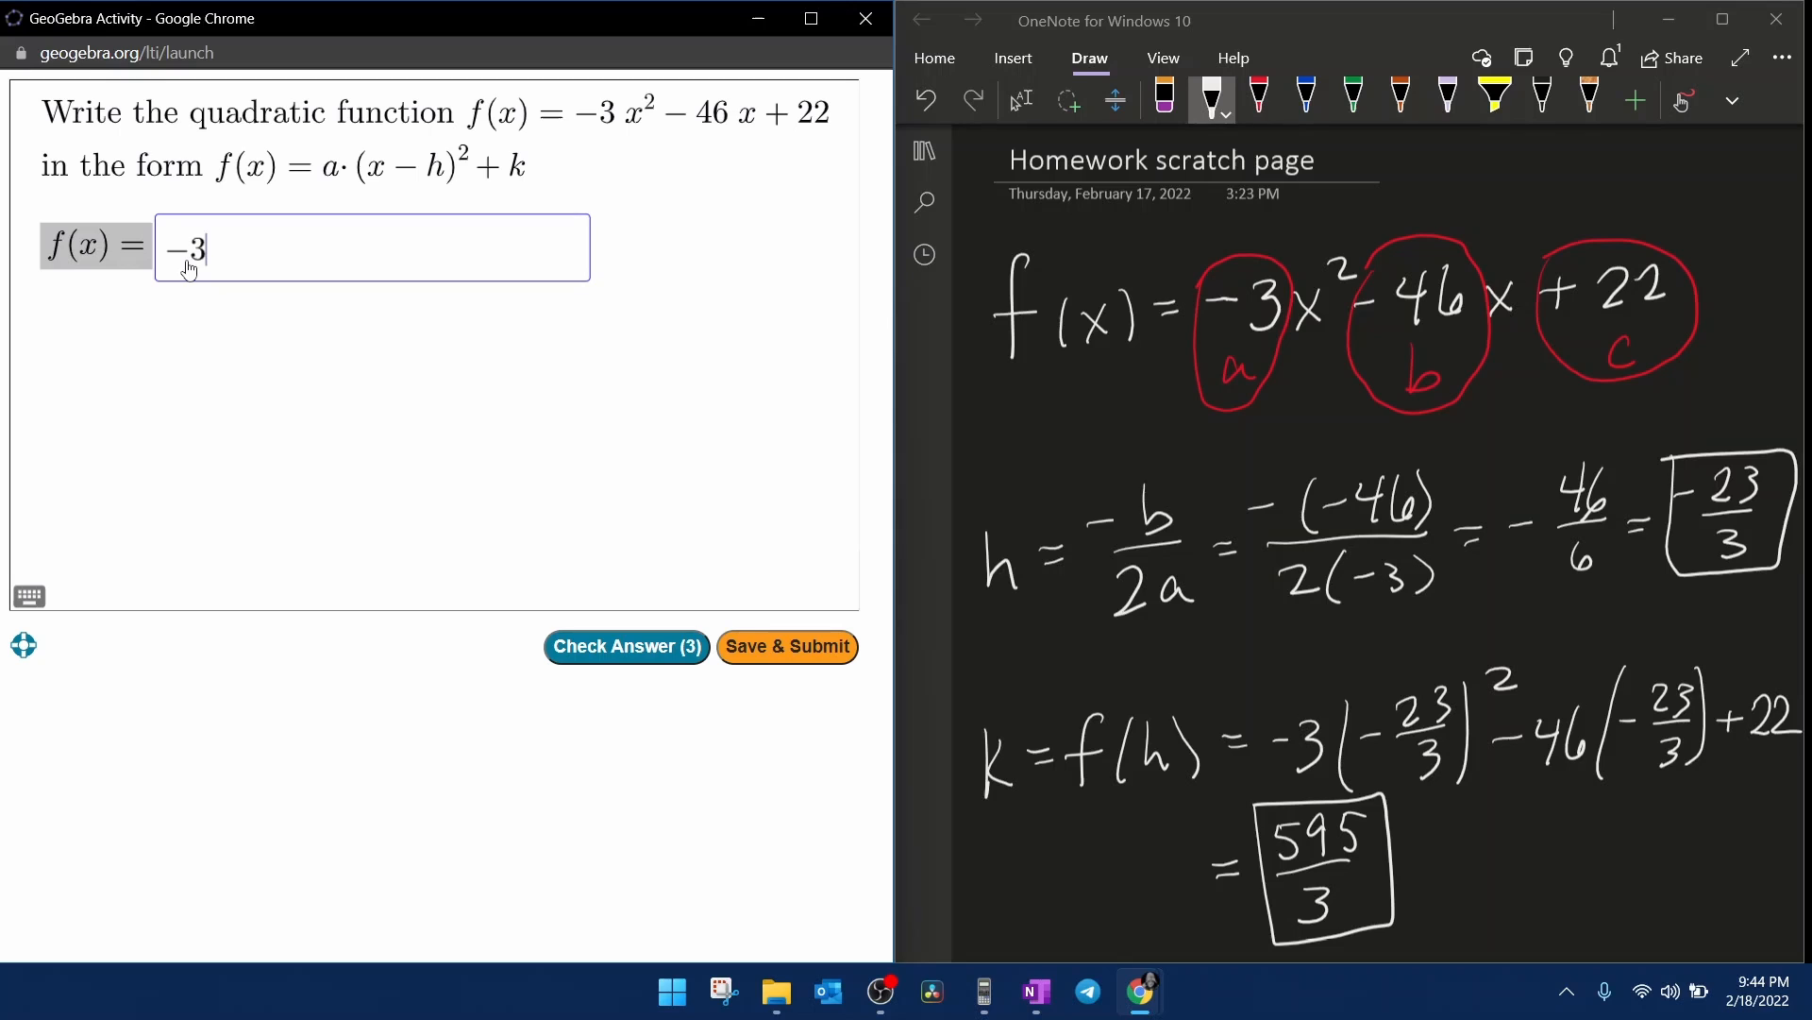
{"action": "type", "text": "("}
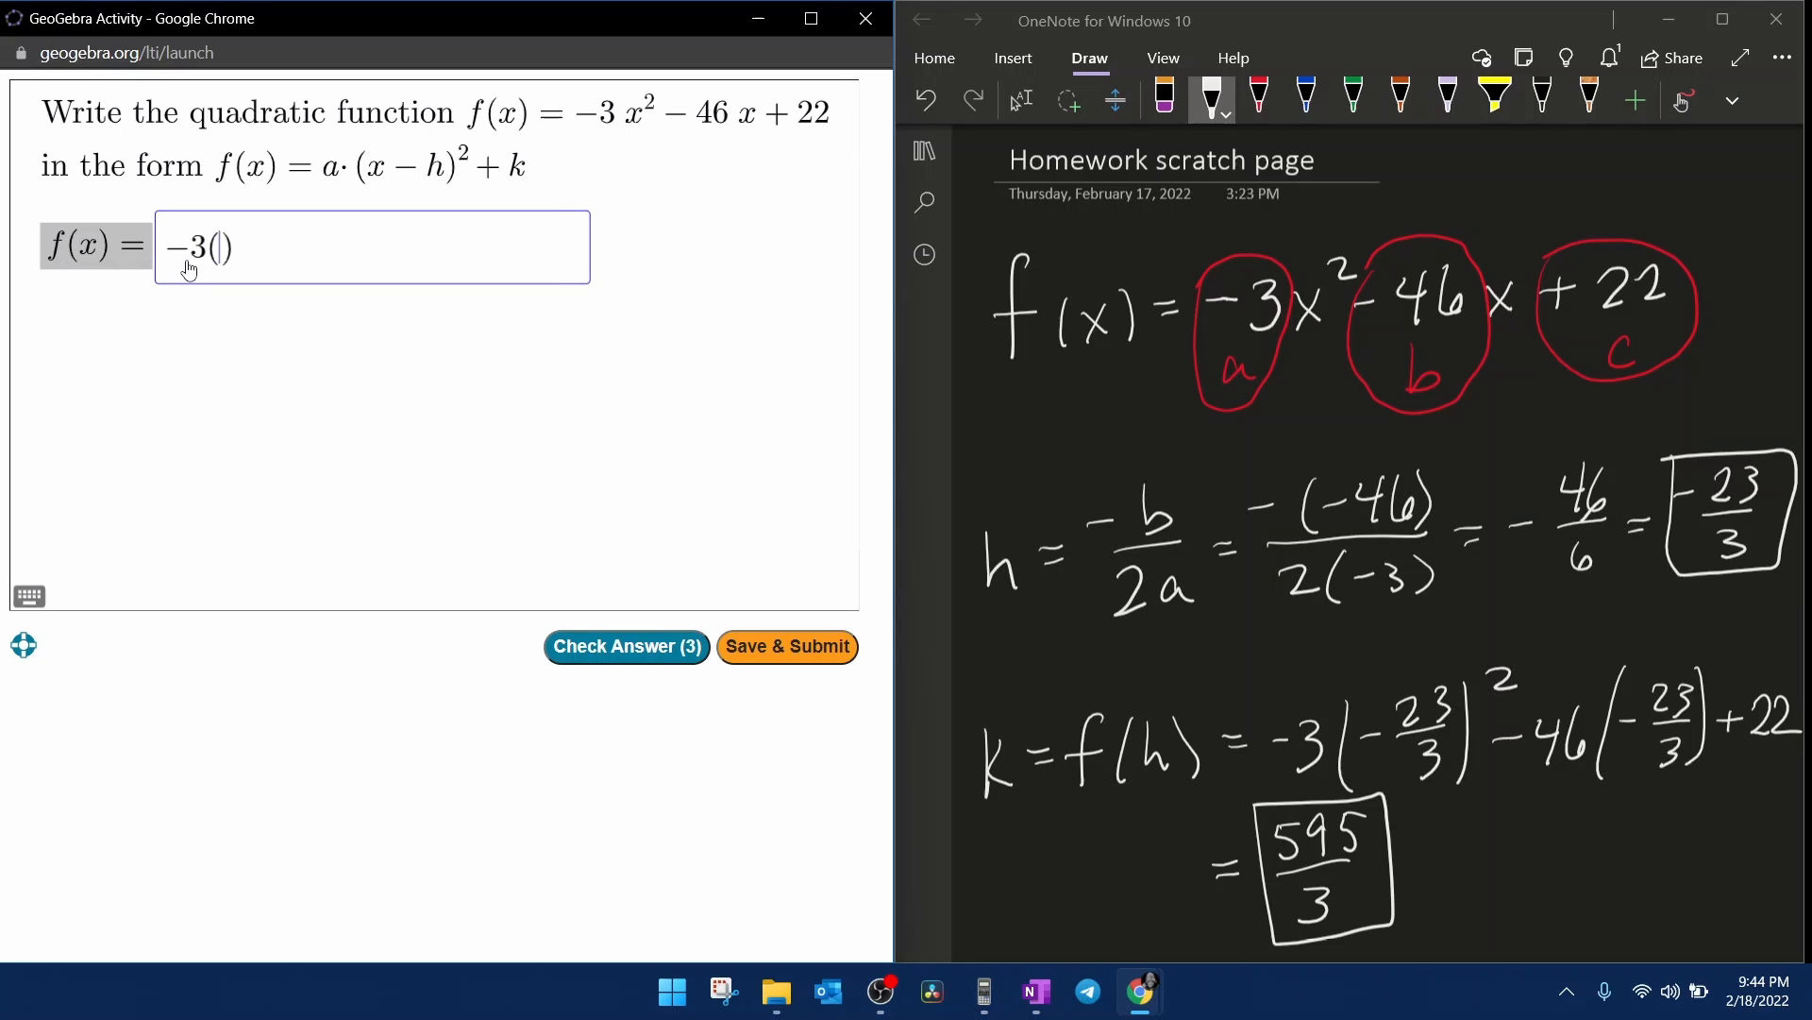
{"action": "type", "text": "x"}
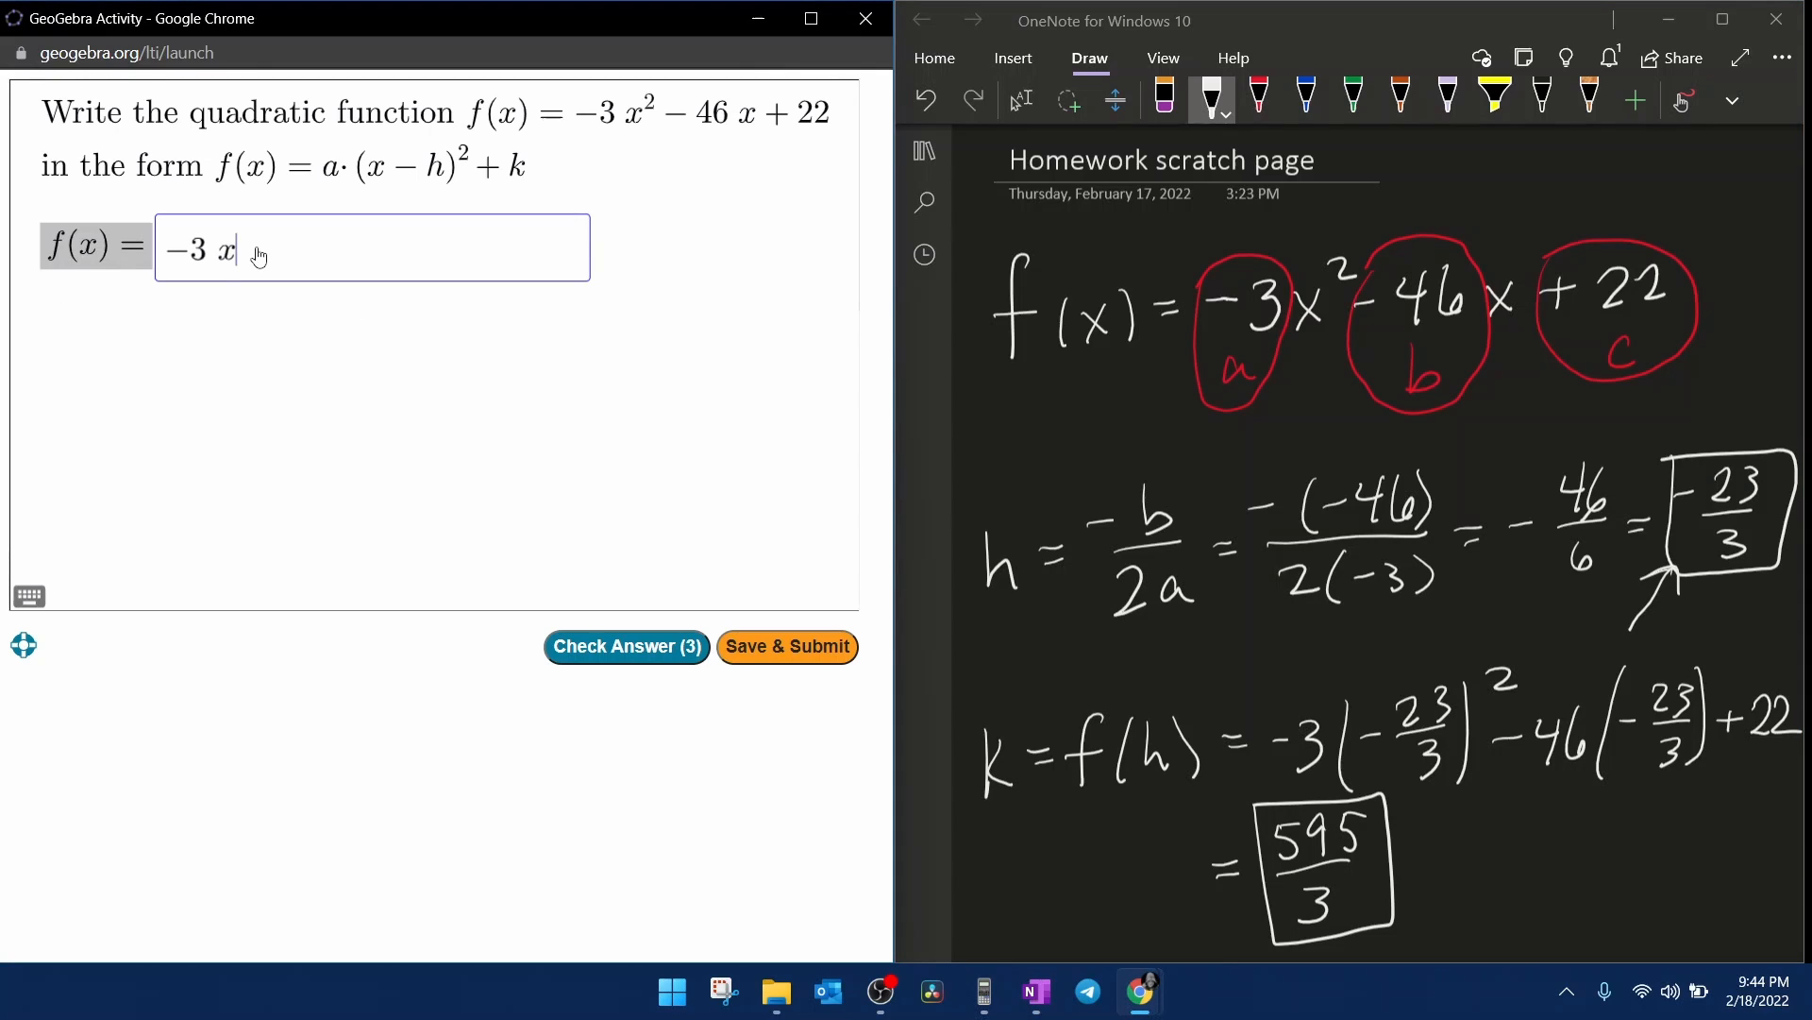
{"action": "type", "text": "(x+"}
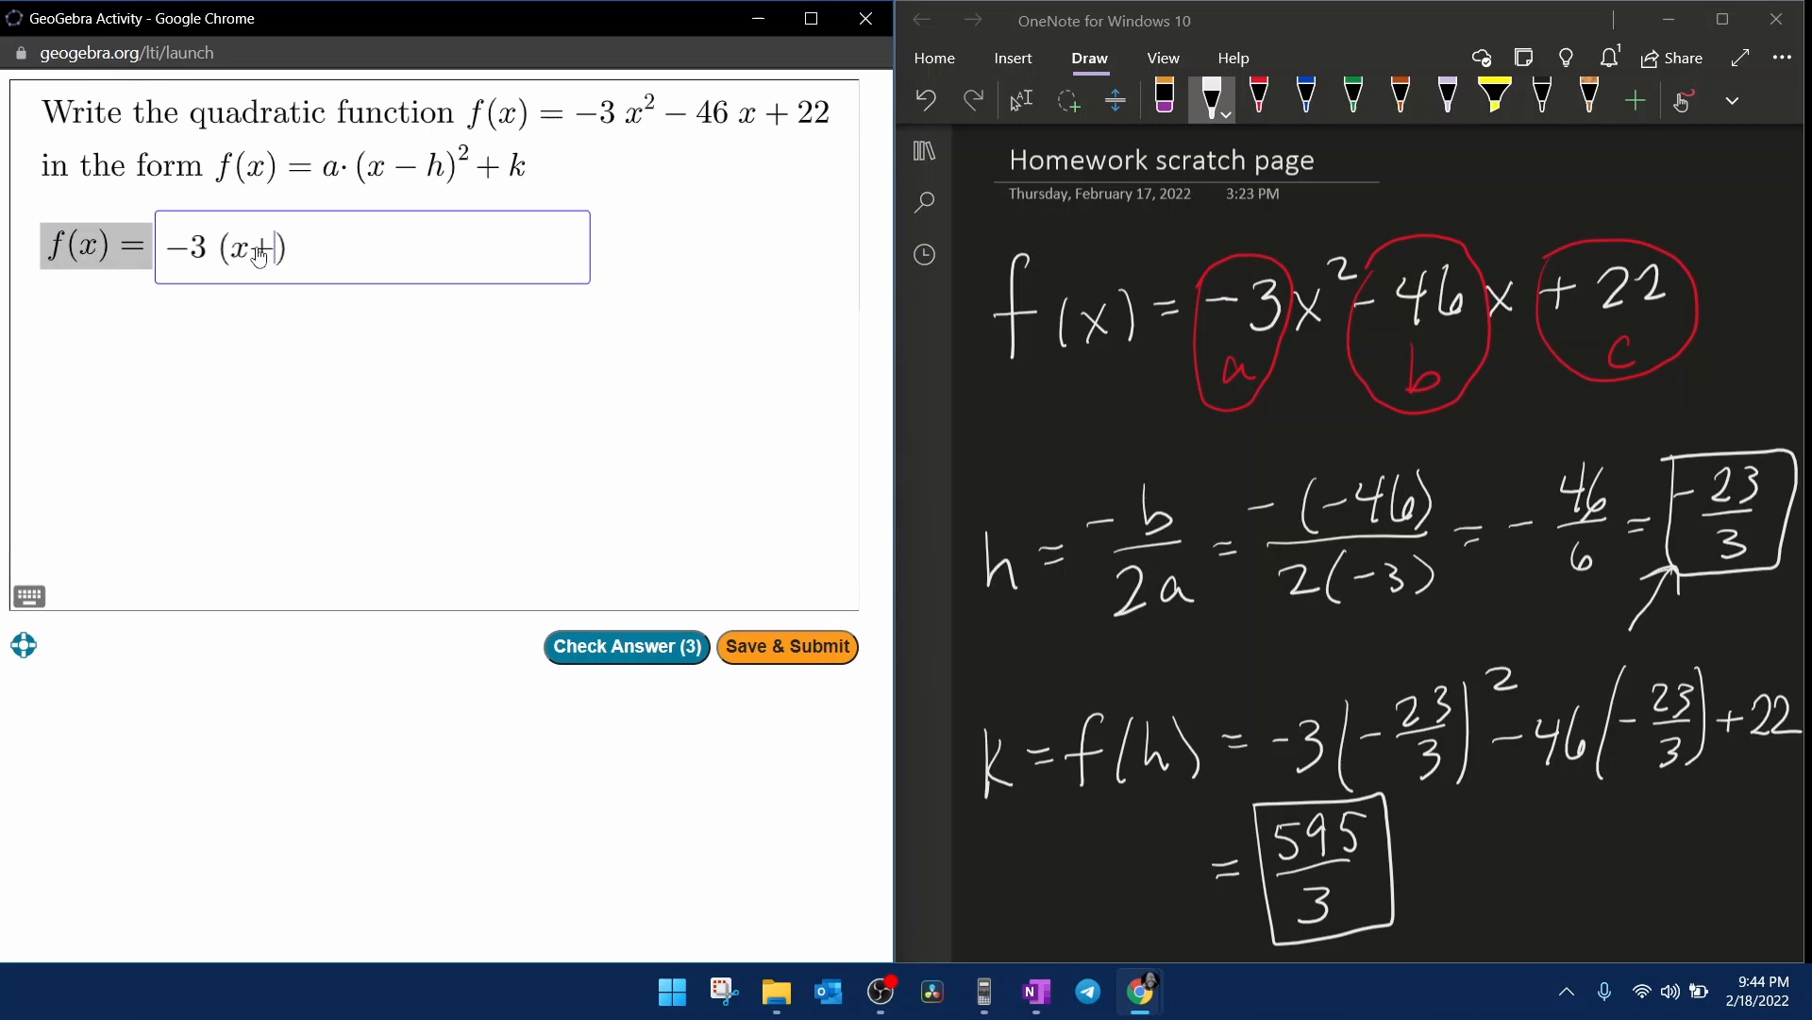
{"action": "type", "text": "23/3"}
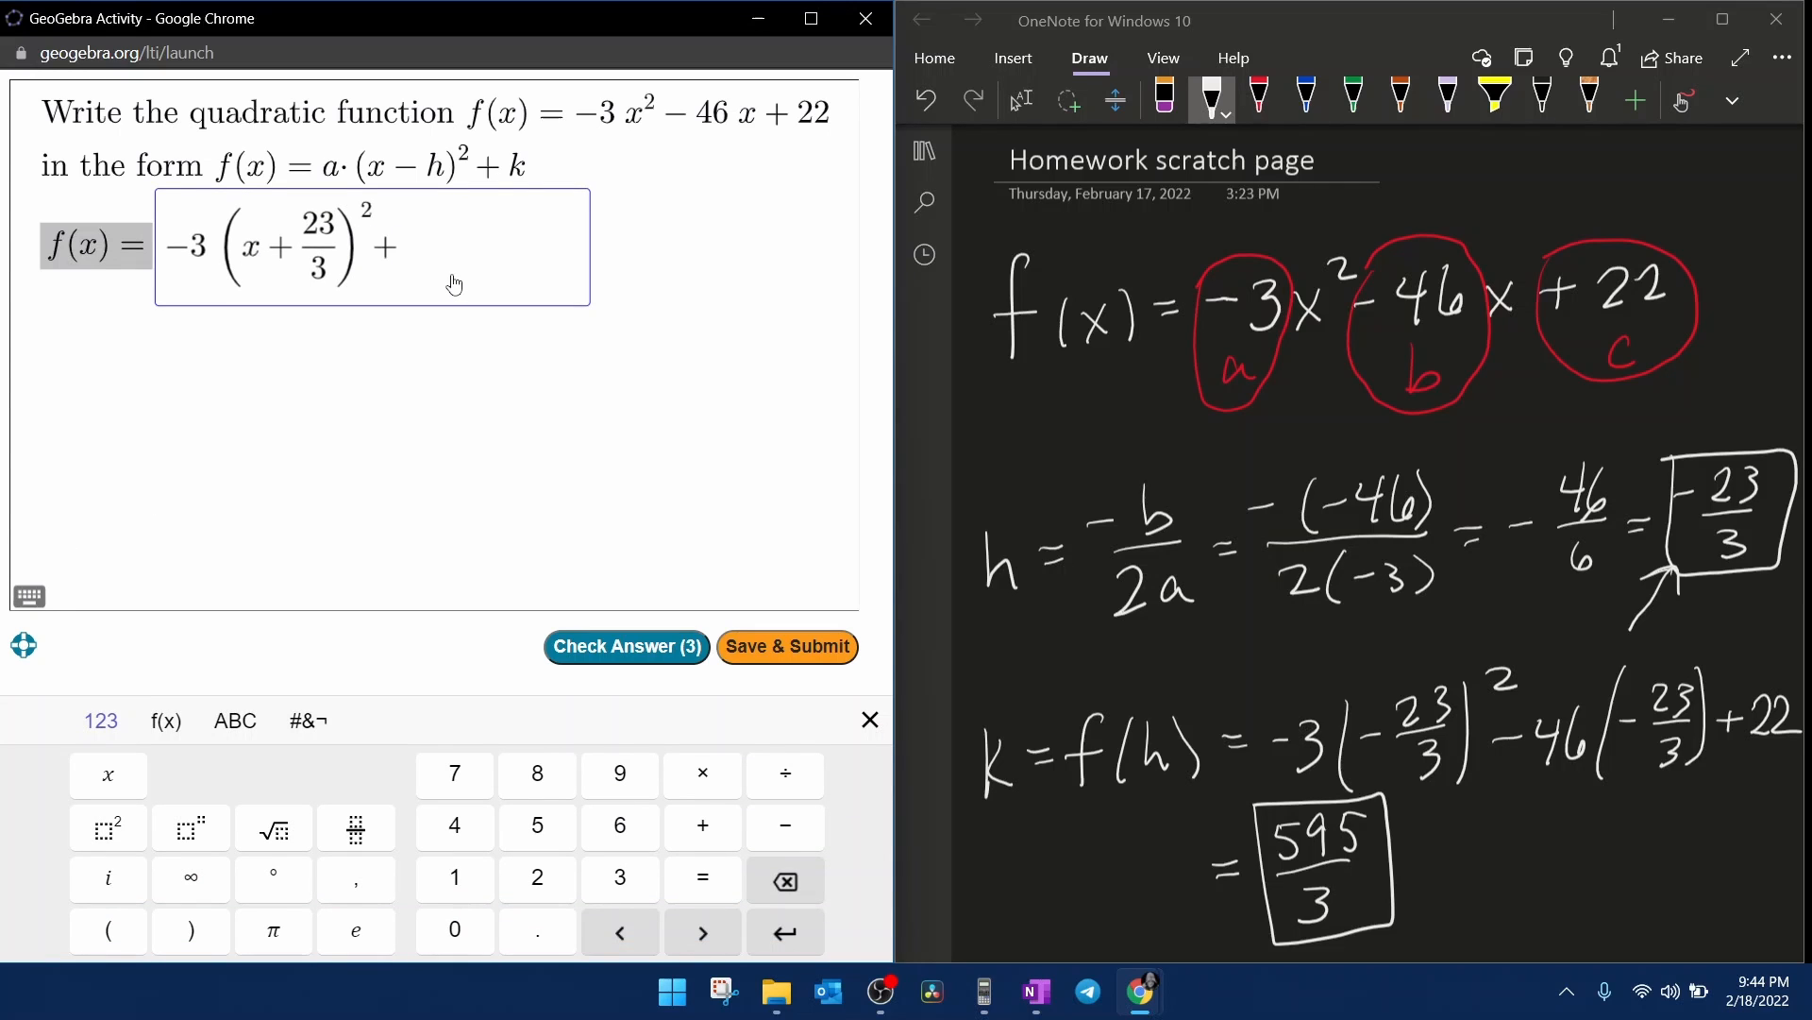
{"action": "type", "text": "595/3"}
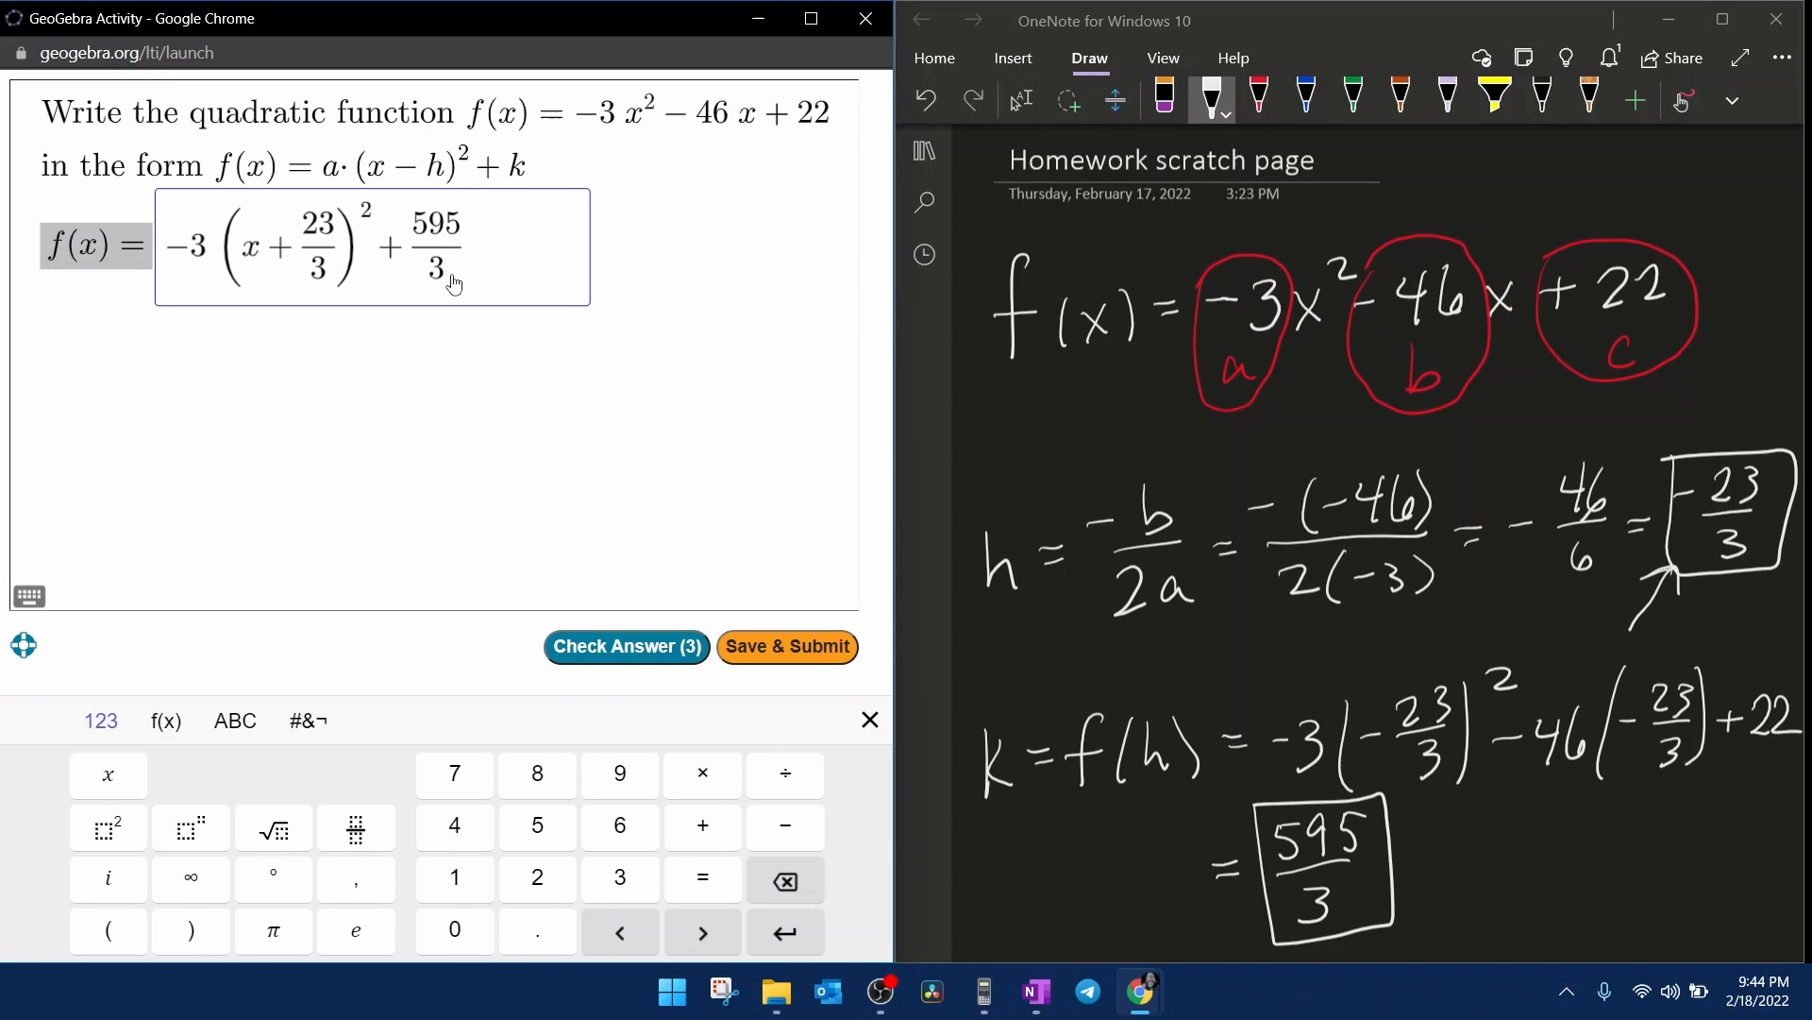
Check the answer so GeoGebra marks -3(x+23/3)²+595/3 Correct.
{"action": "left_click", "coordinate": [626, 646]}
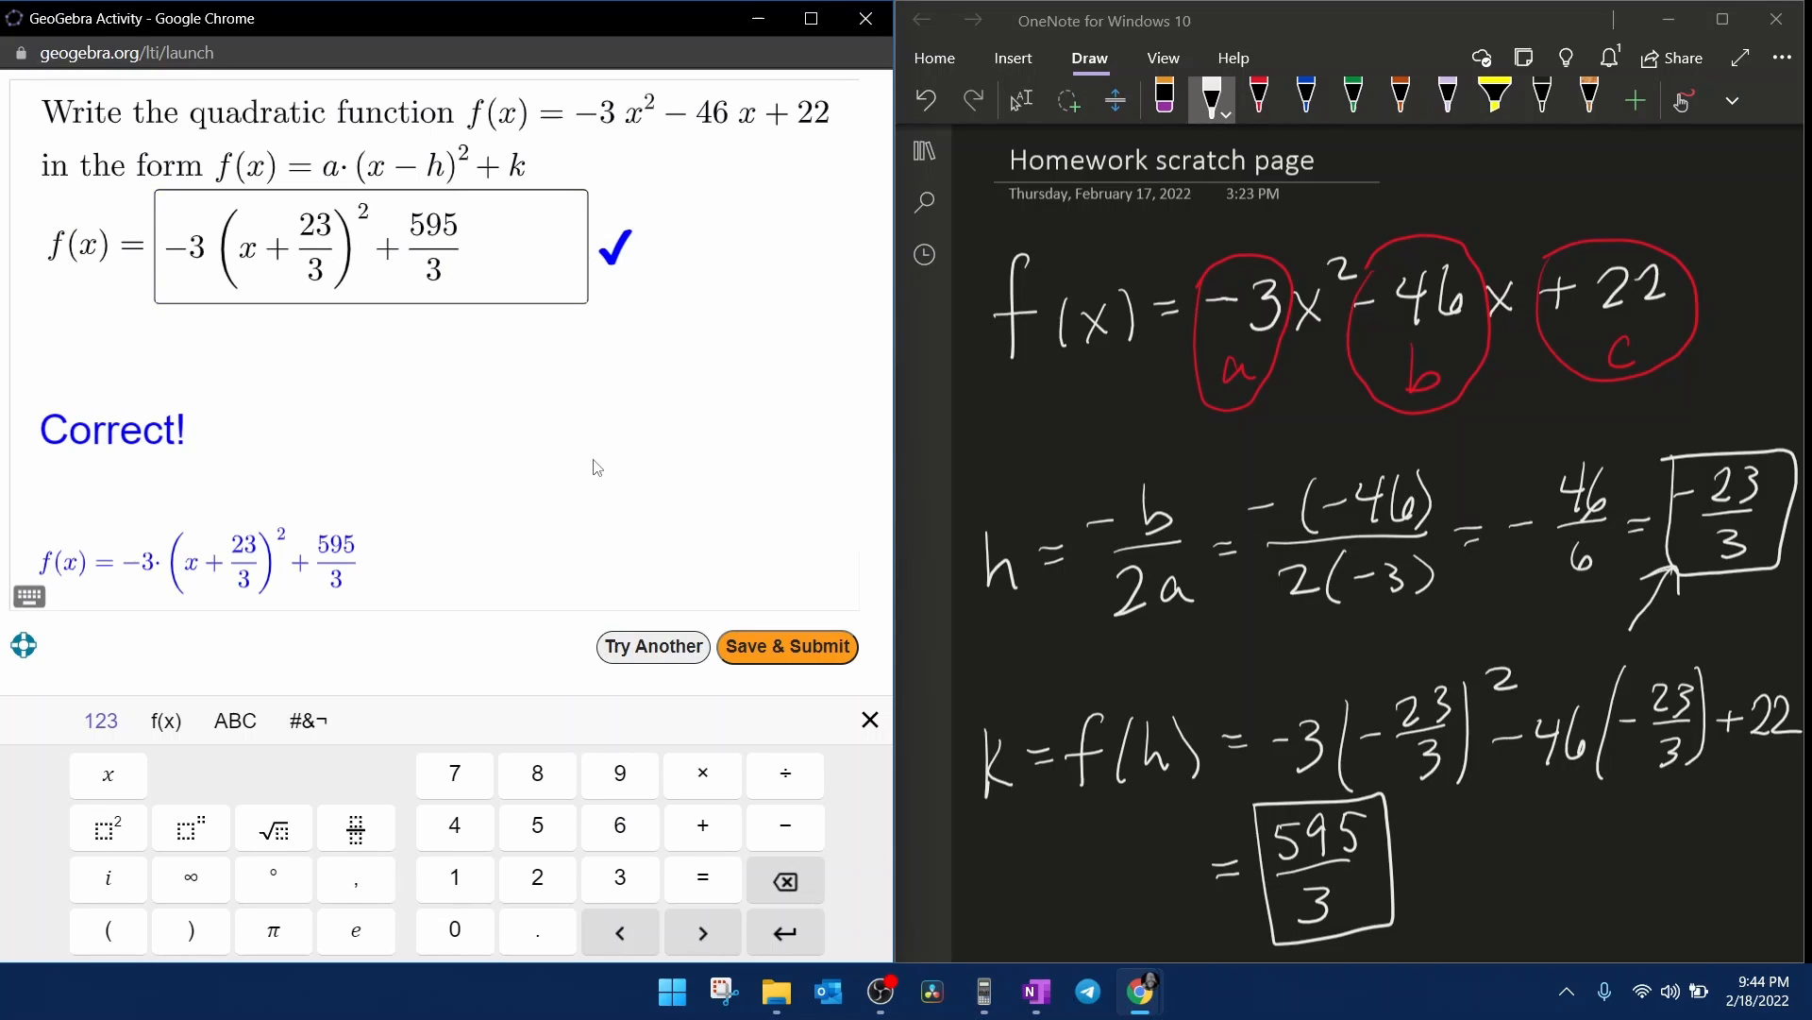
{"action": "mouse_move", "coordinate": [181, 545]}
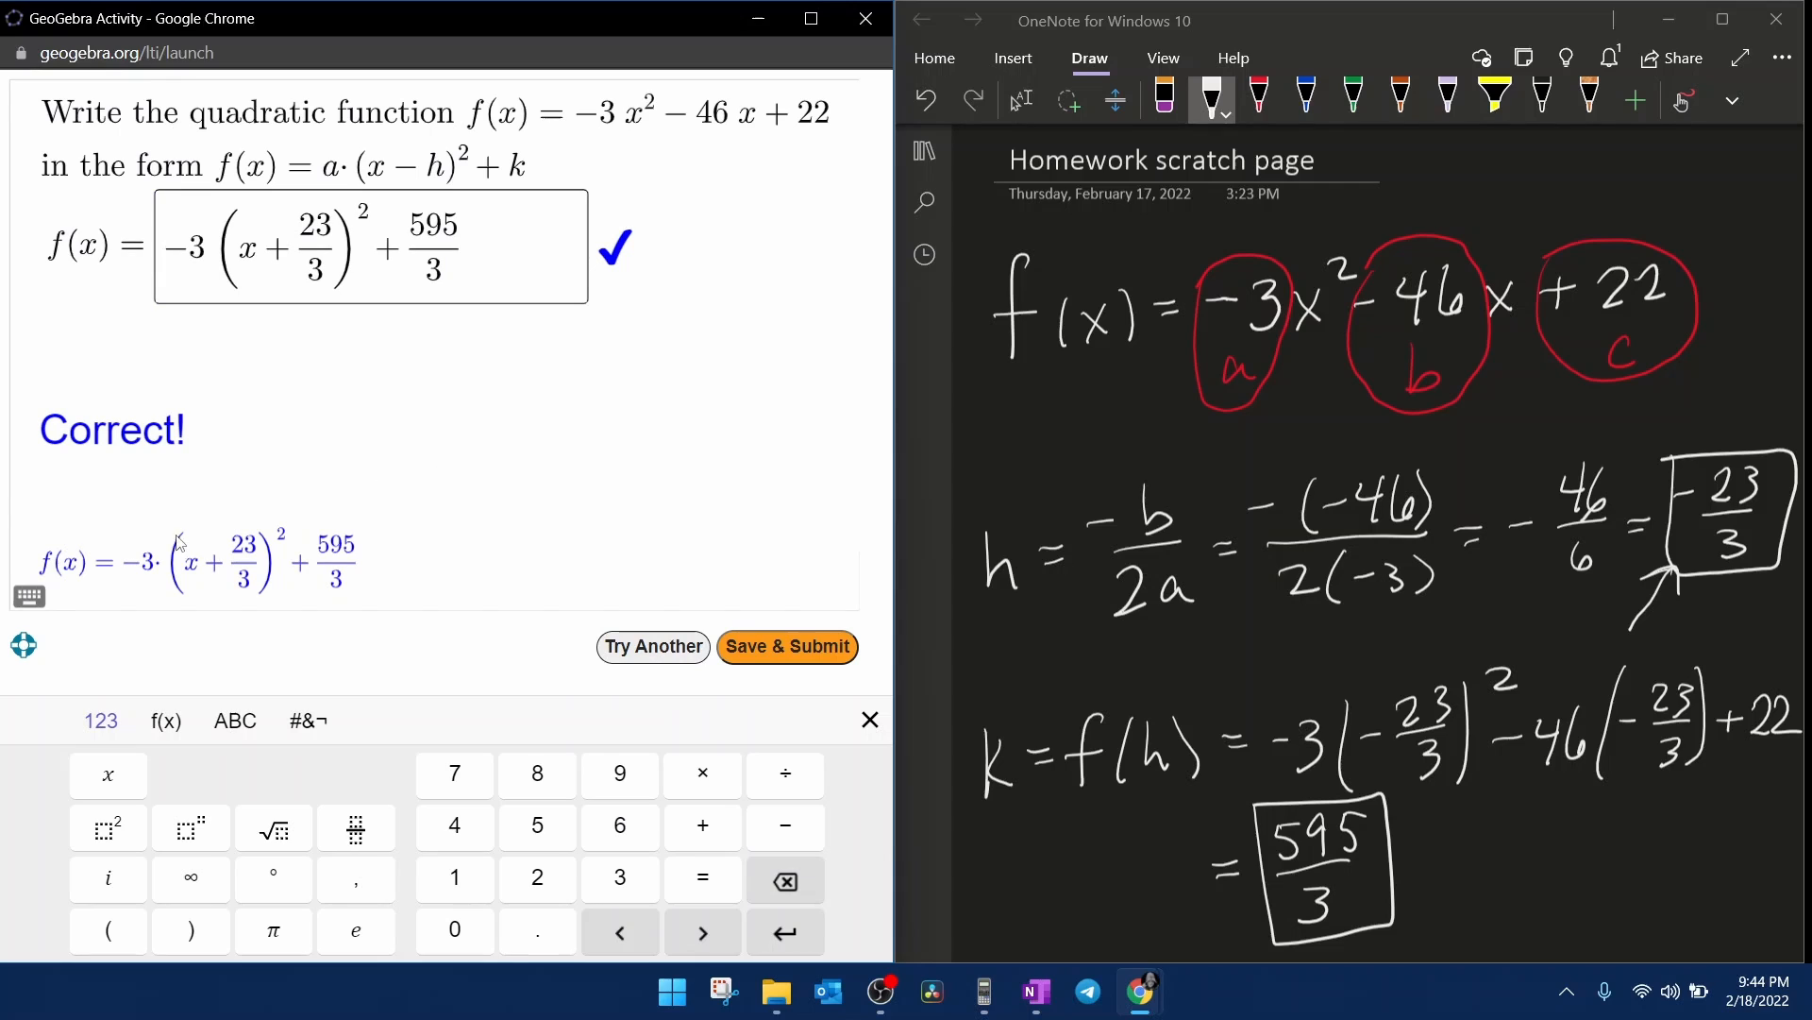
{"action": "mouse_move", "coordinate": [468, 331]}
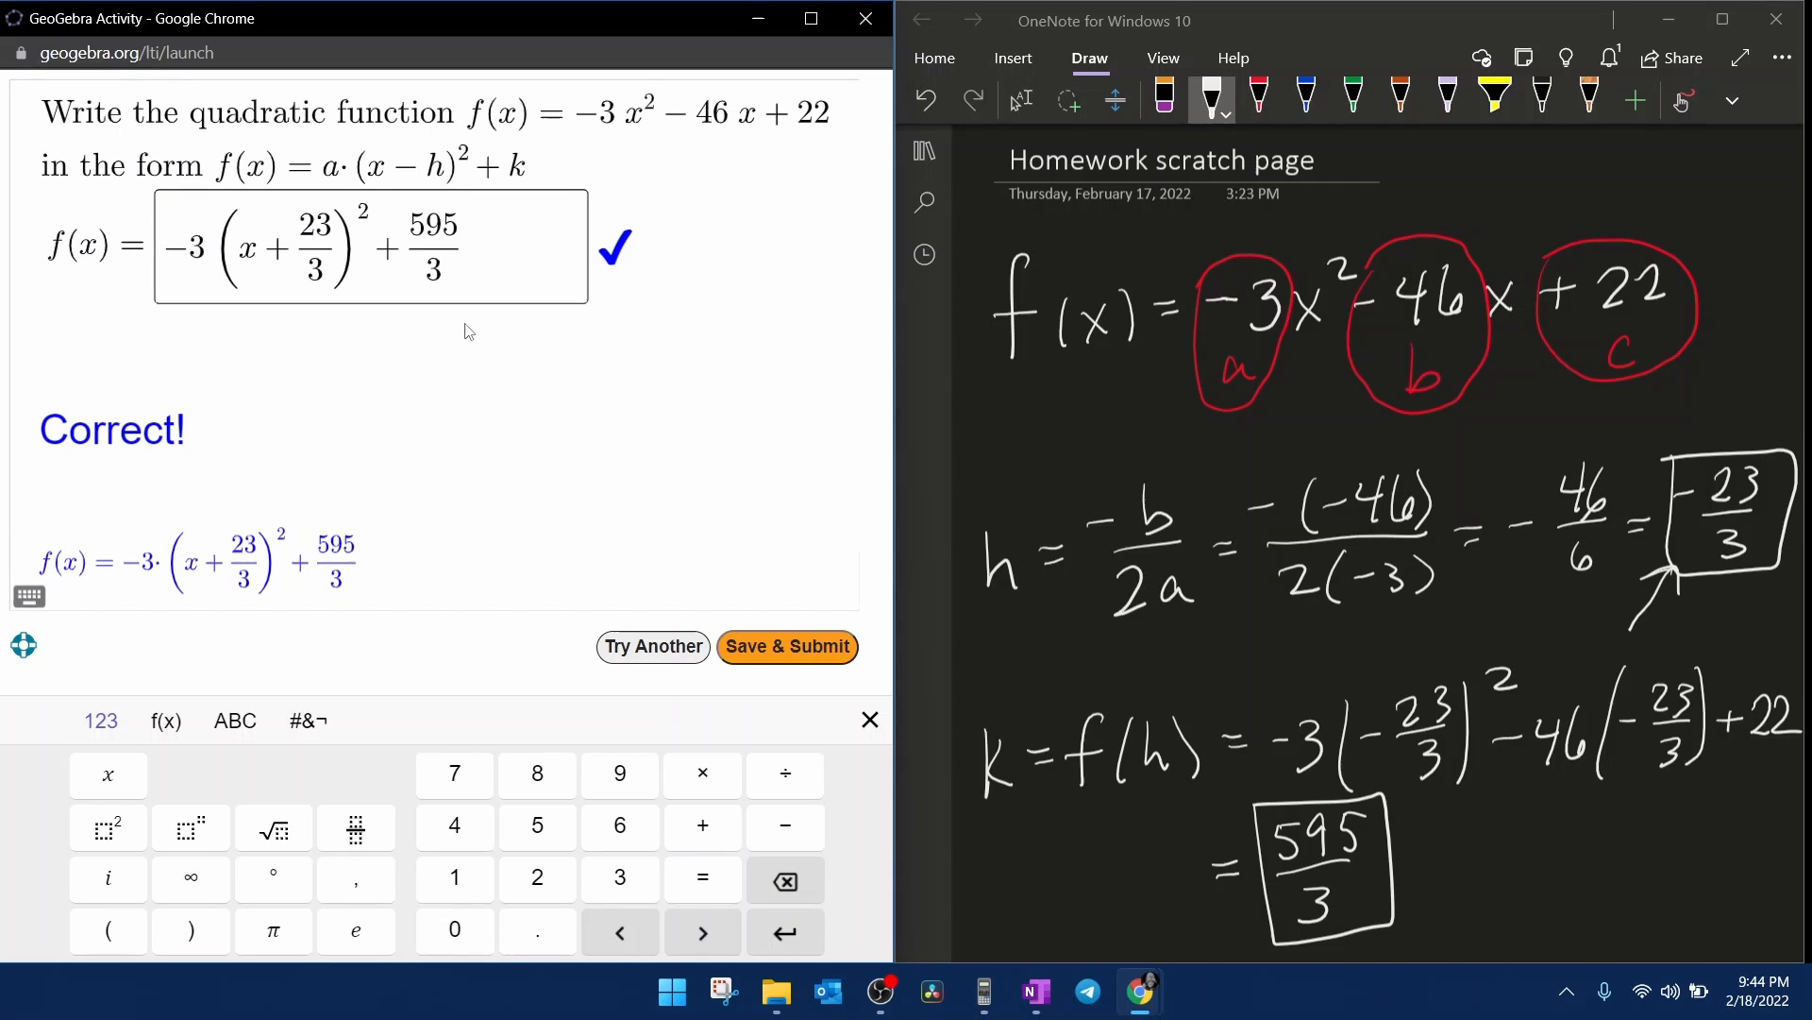